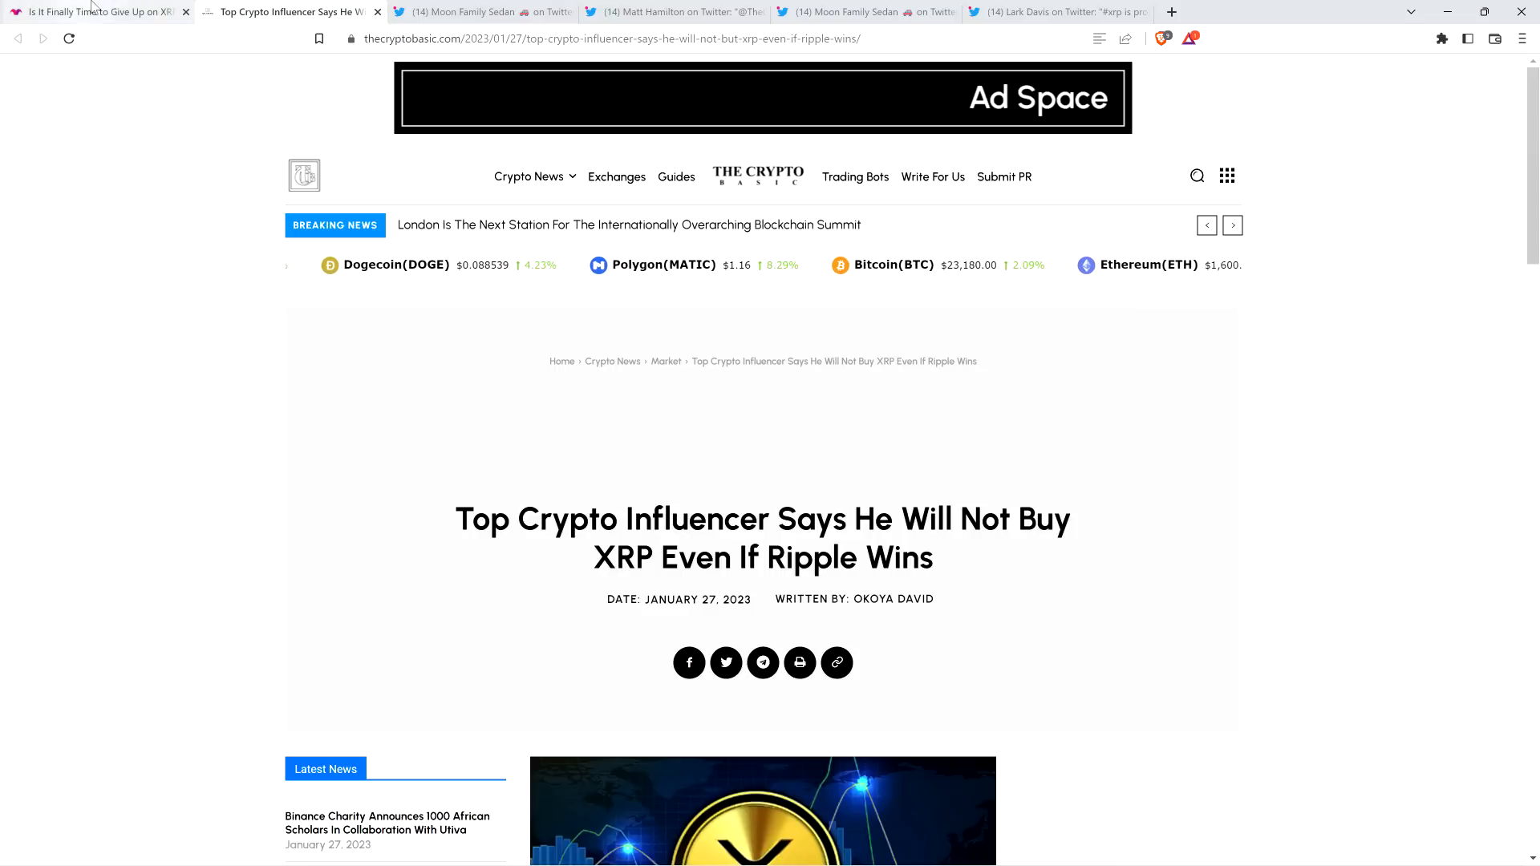
# Switch to the Motley Fool tab 'Is It Finally Time to Give Up on XRP?'
pyautogui.click(93, 13)
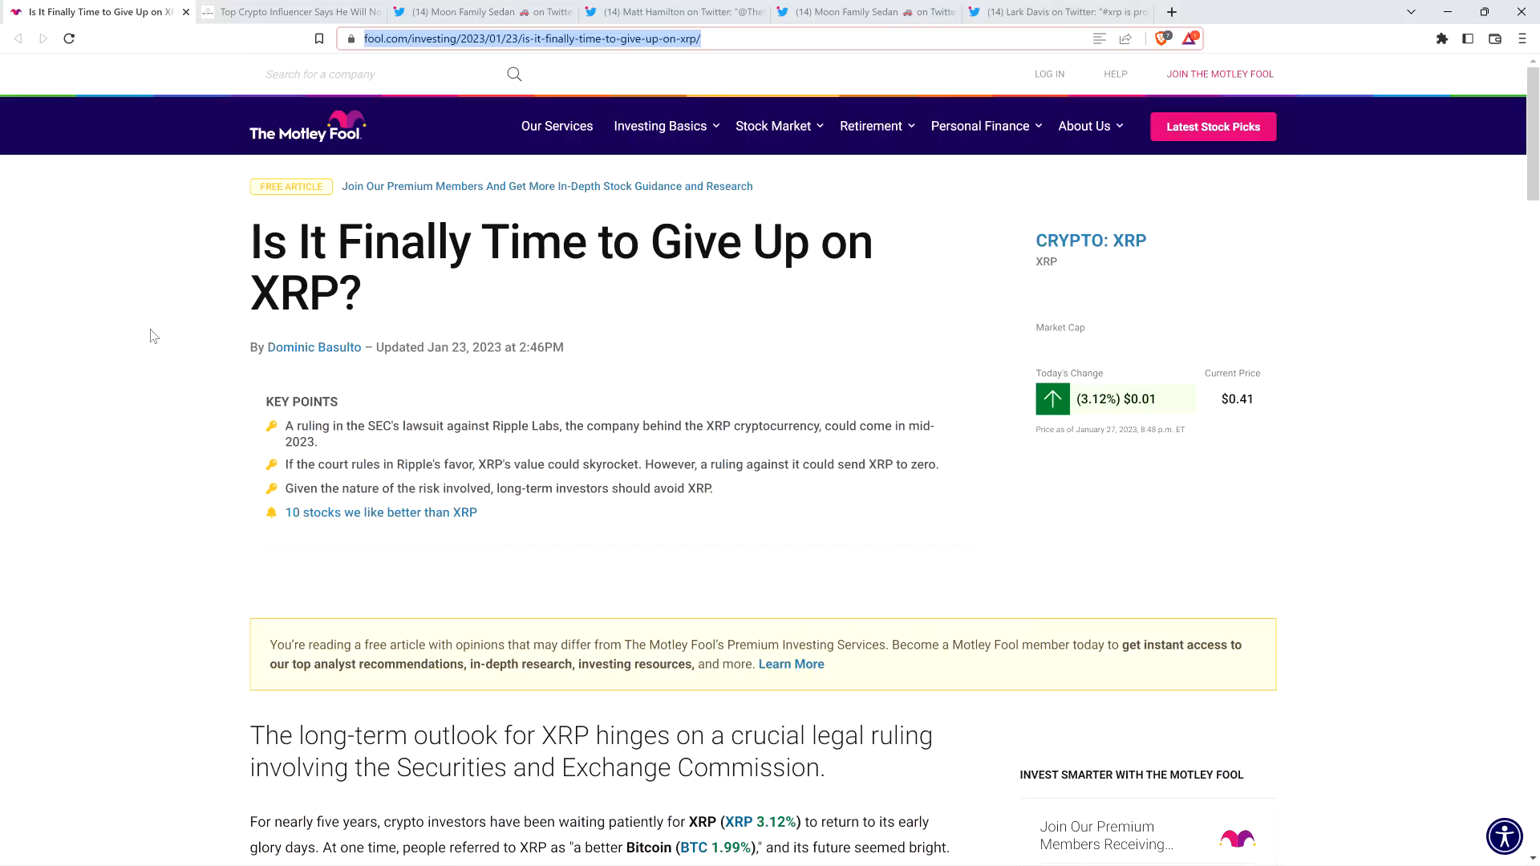
pyautogui.moveTo(170, 331)
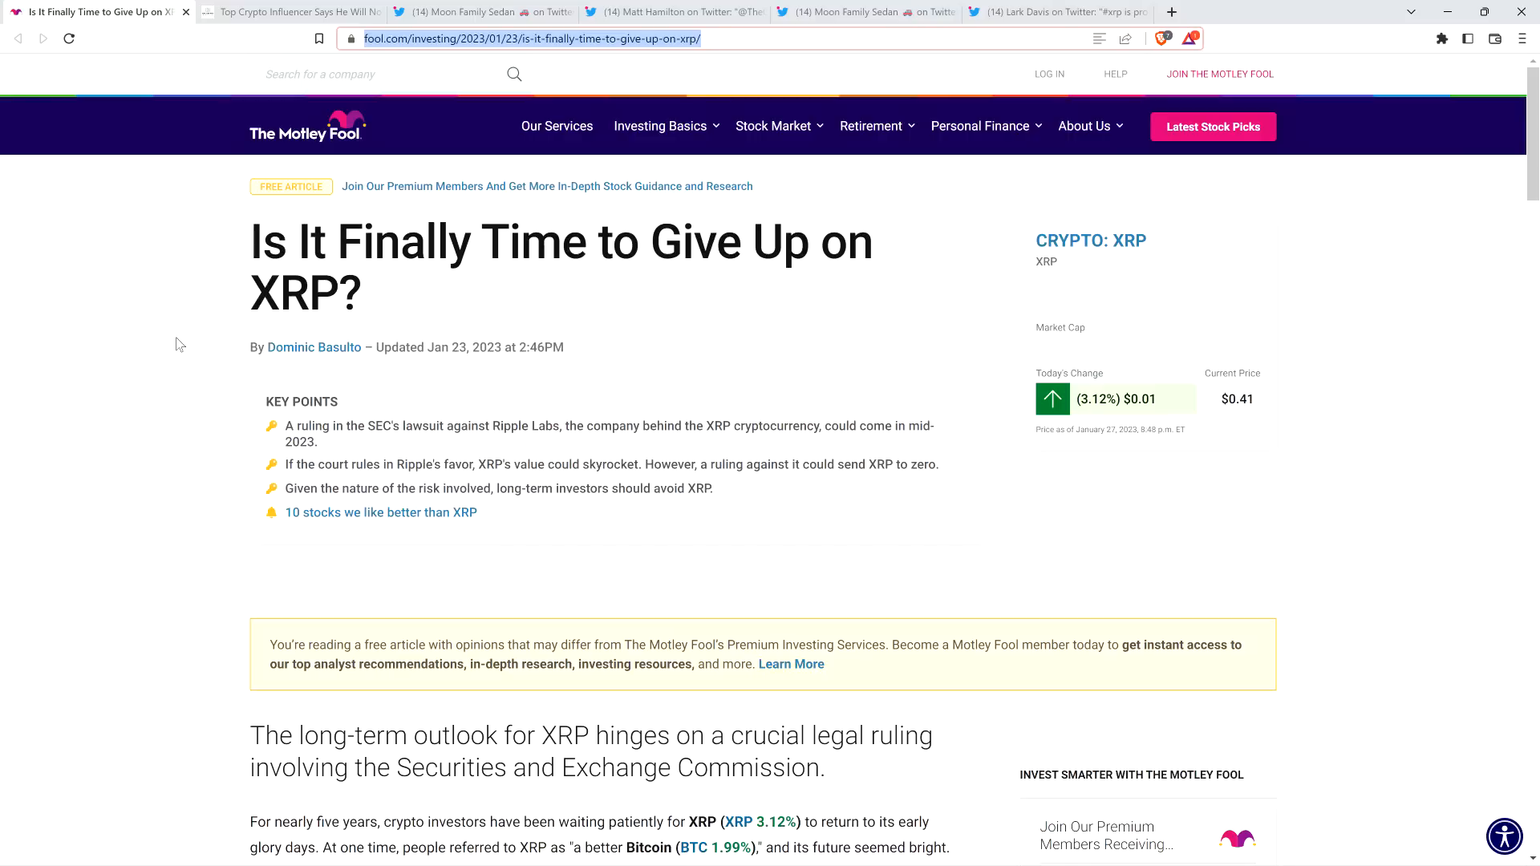
pyautogui.moveTo(175, 340)
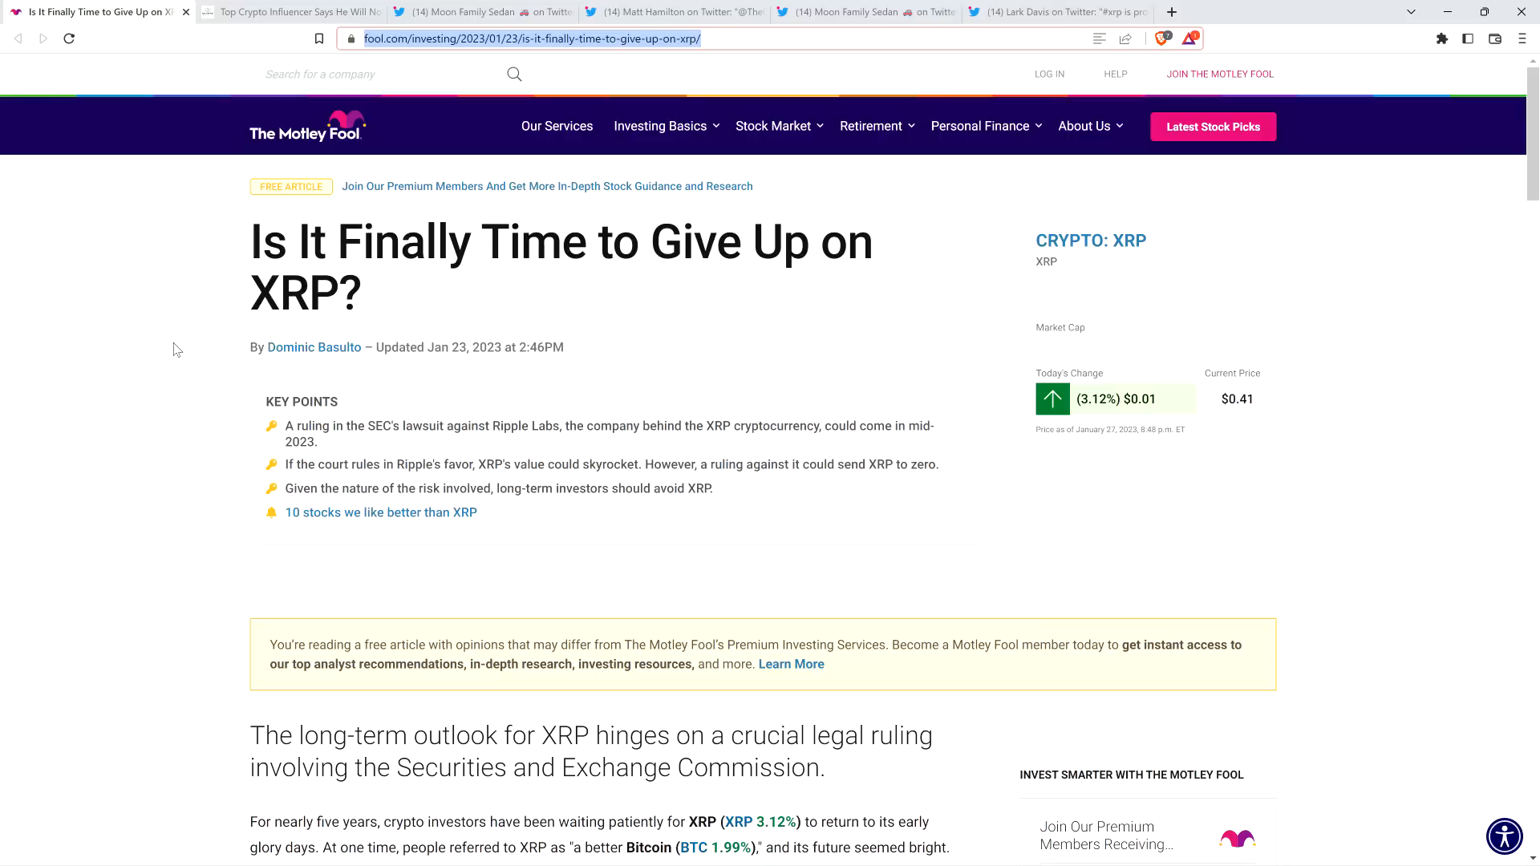
pyautogui.moveTo(155, 398)
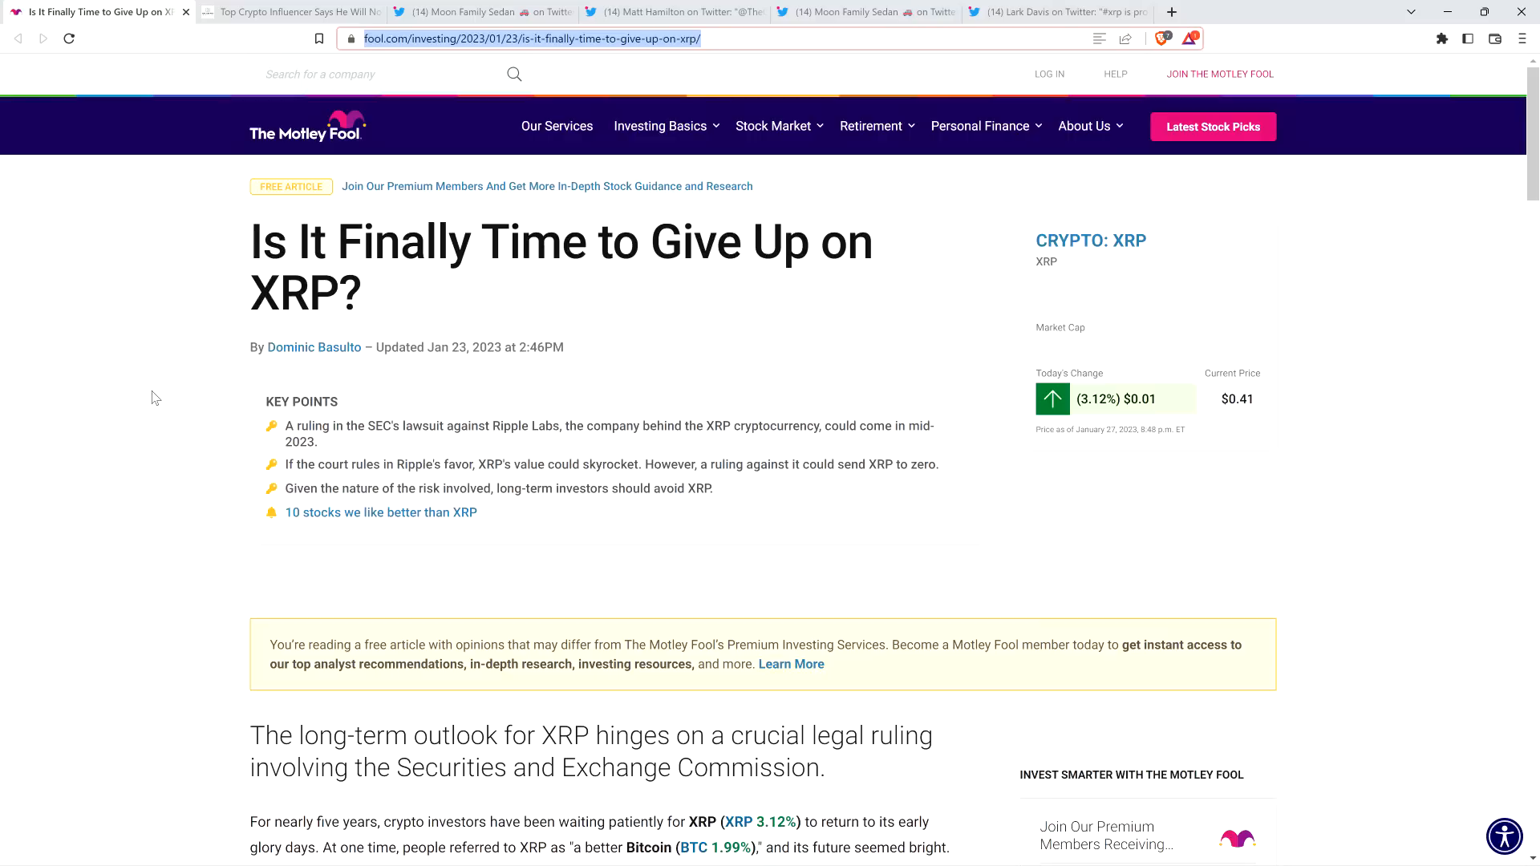
# Scroll past the key points to the introduction on XRP's SEC-dependent long-term outlook
pyautogui.scroll(-3)
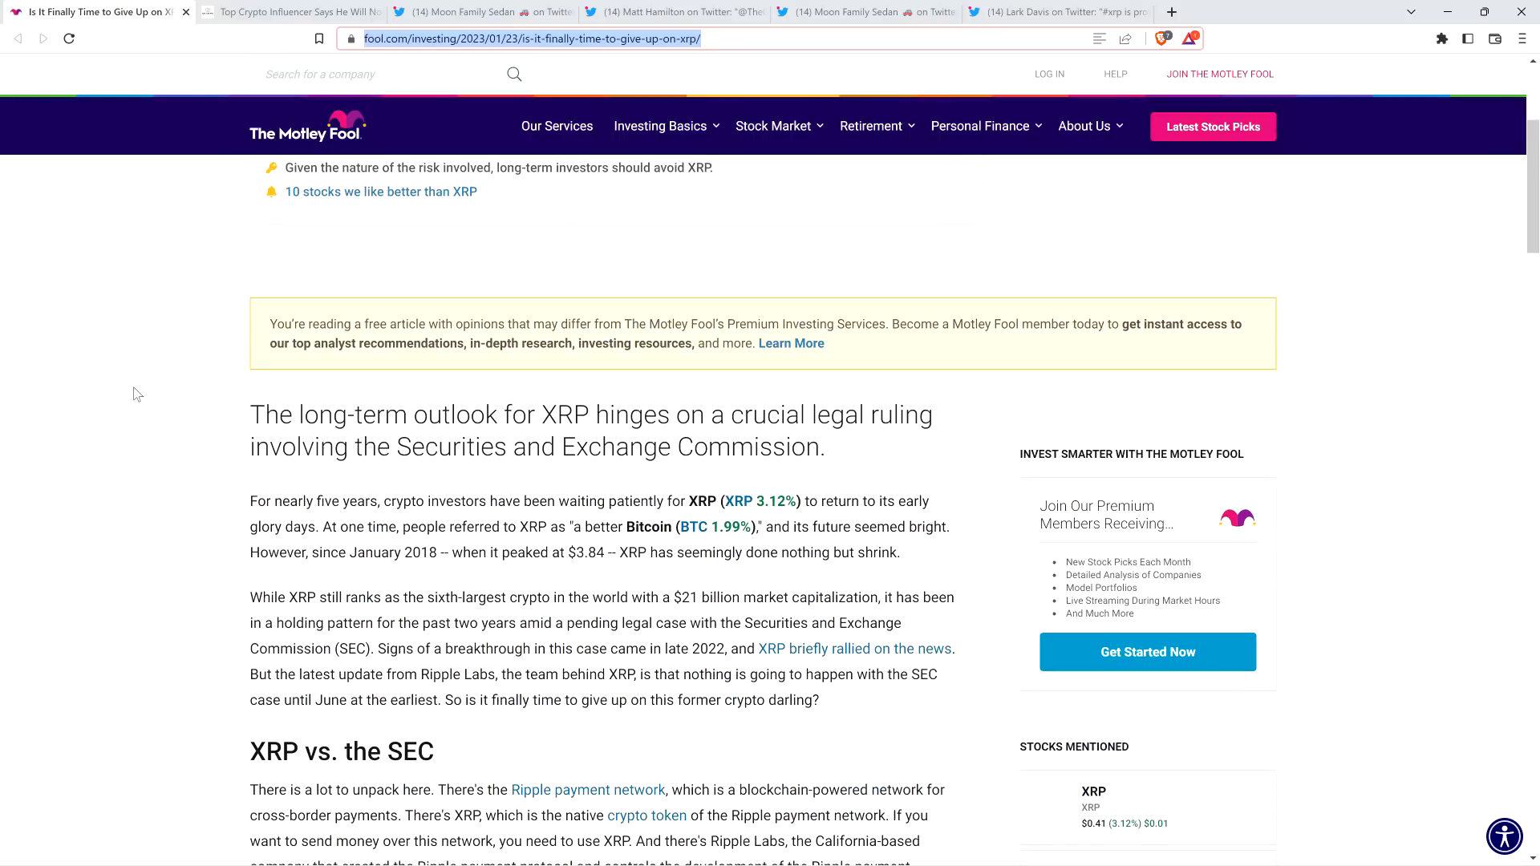
pyautogui.moveTo(136, 376)
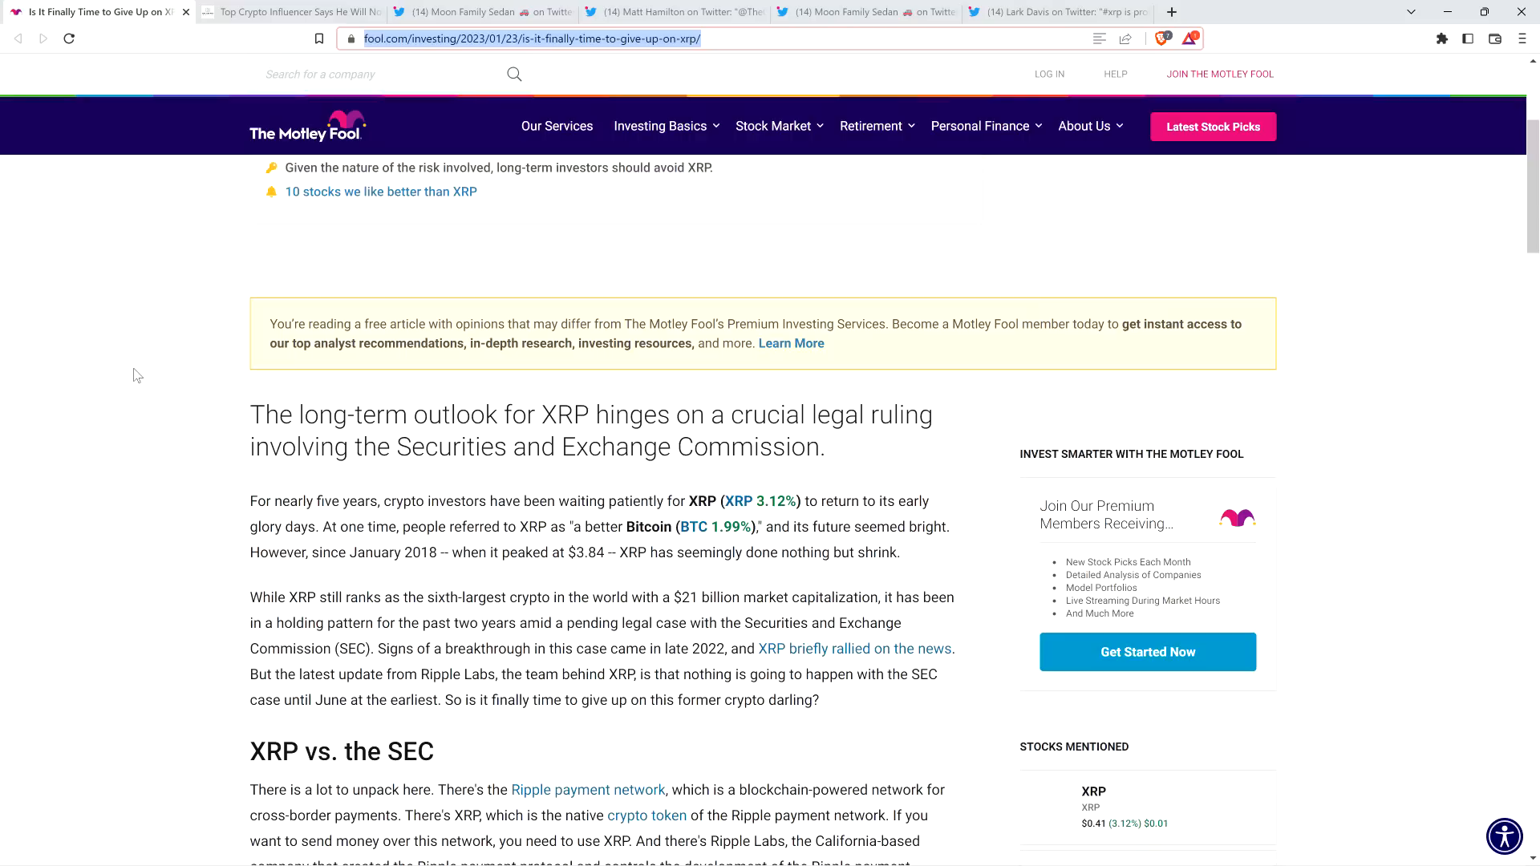
pyautogui.scroll(3)
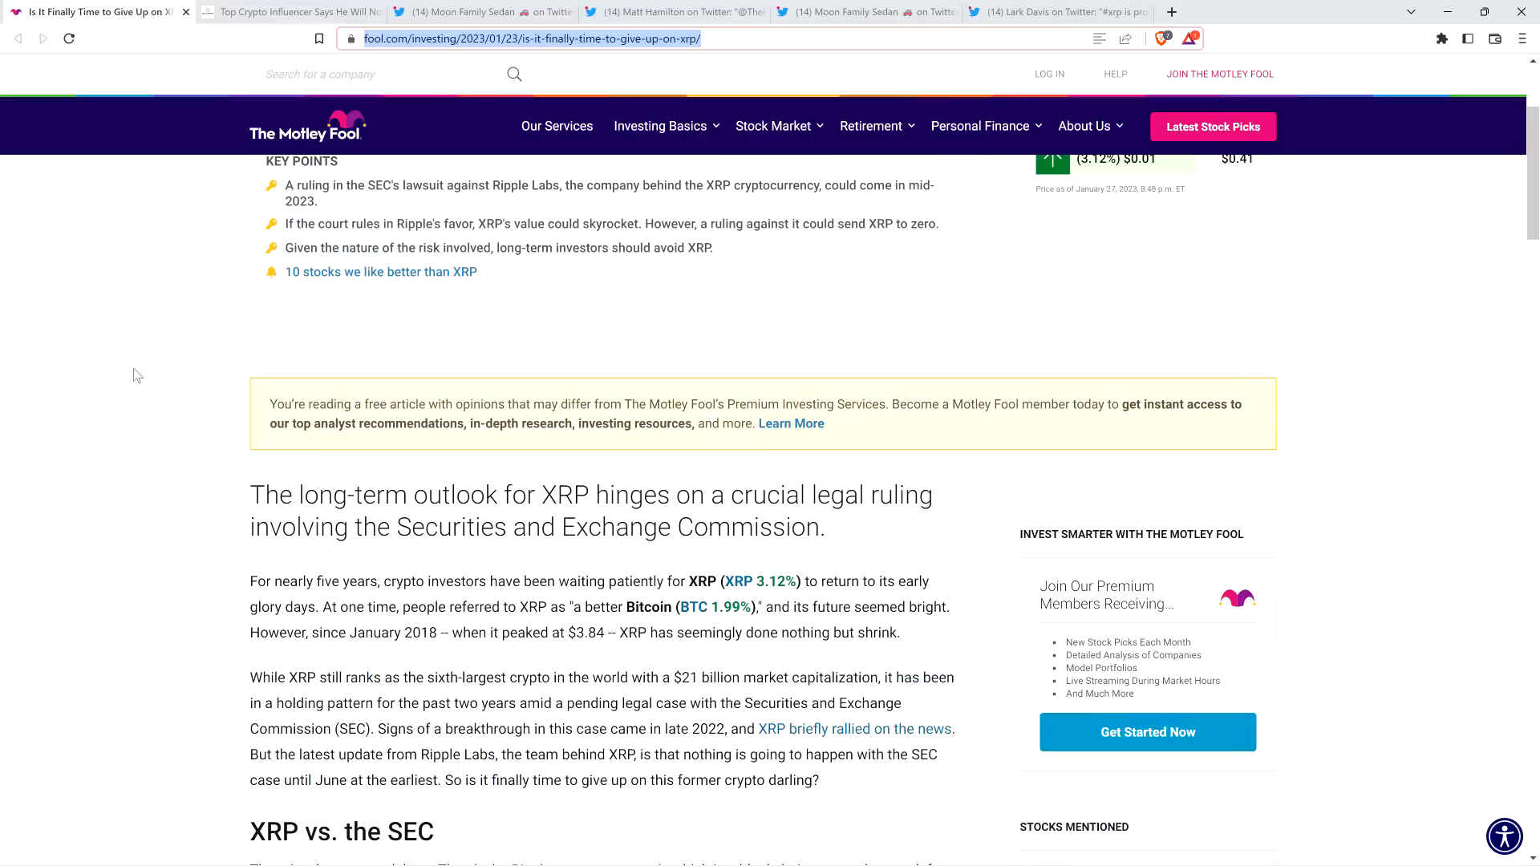
pyautogui.scroll(-3)
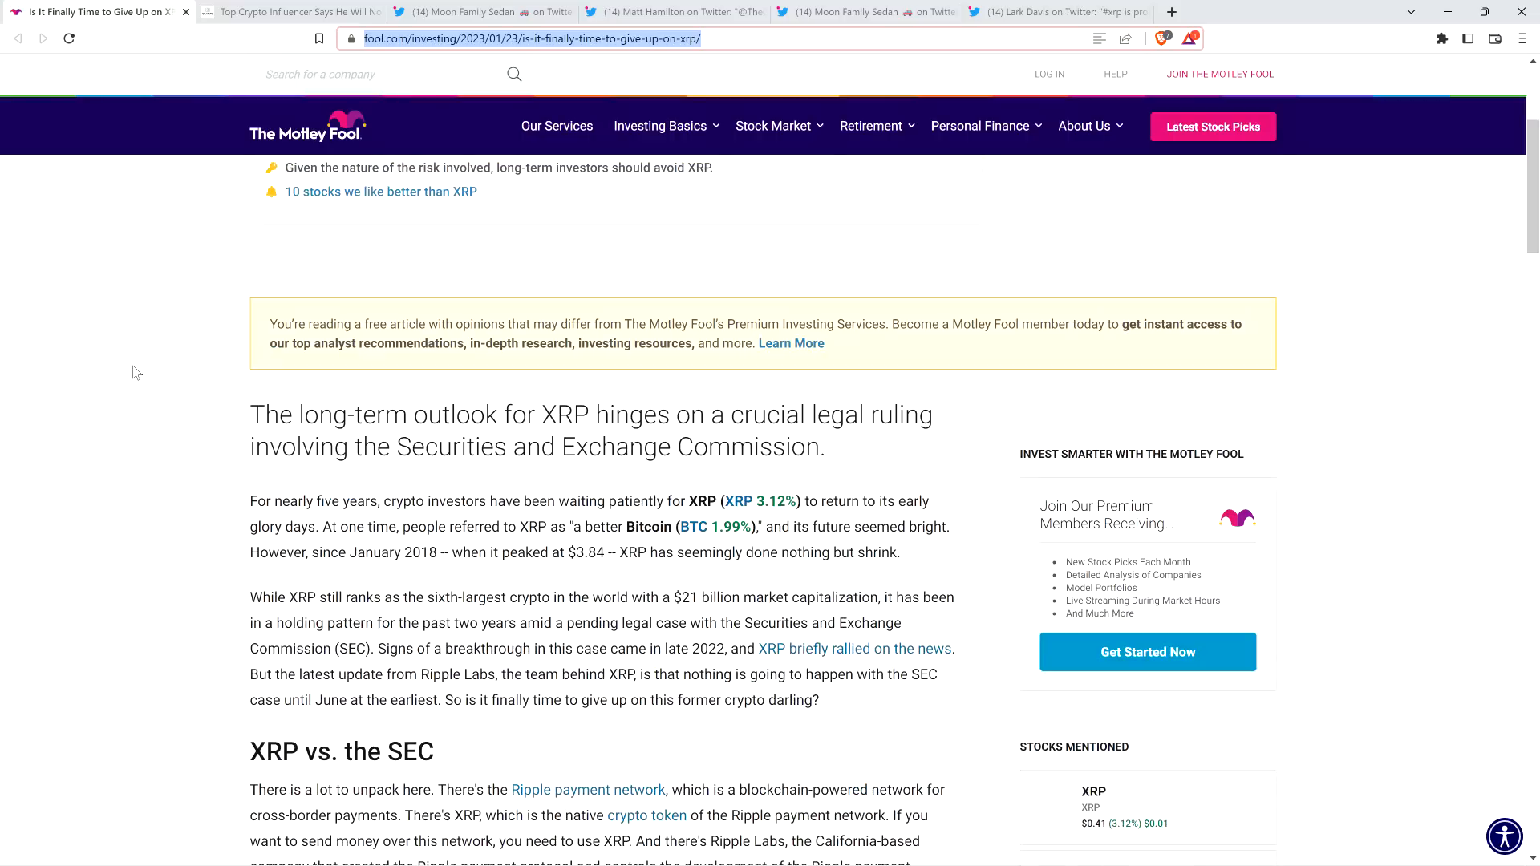
pyautogui.moveTo(140, 384)
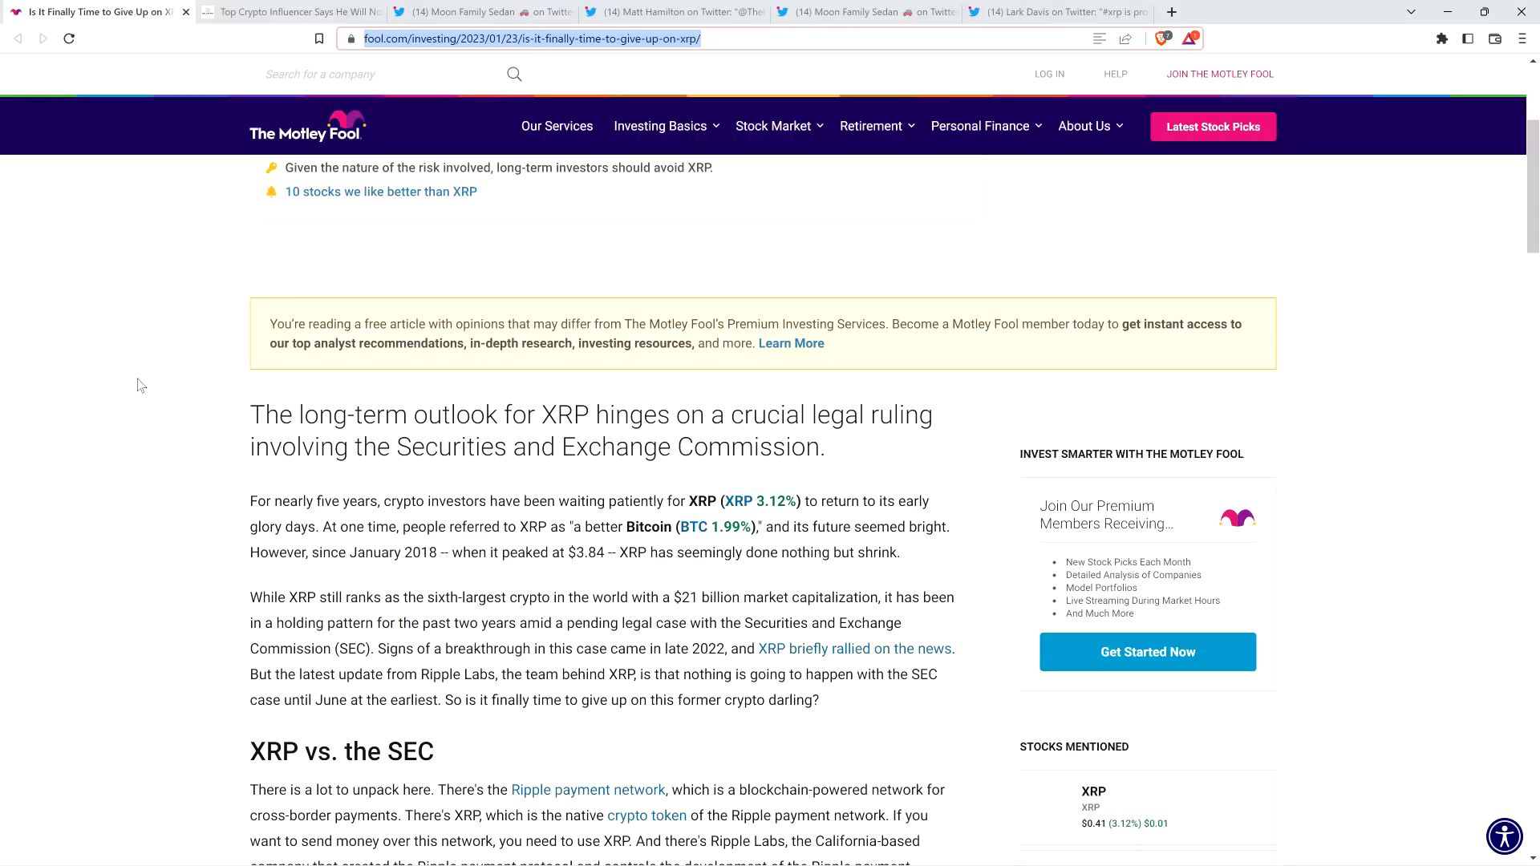
pyautogui.moveTo(166, 381)
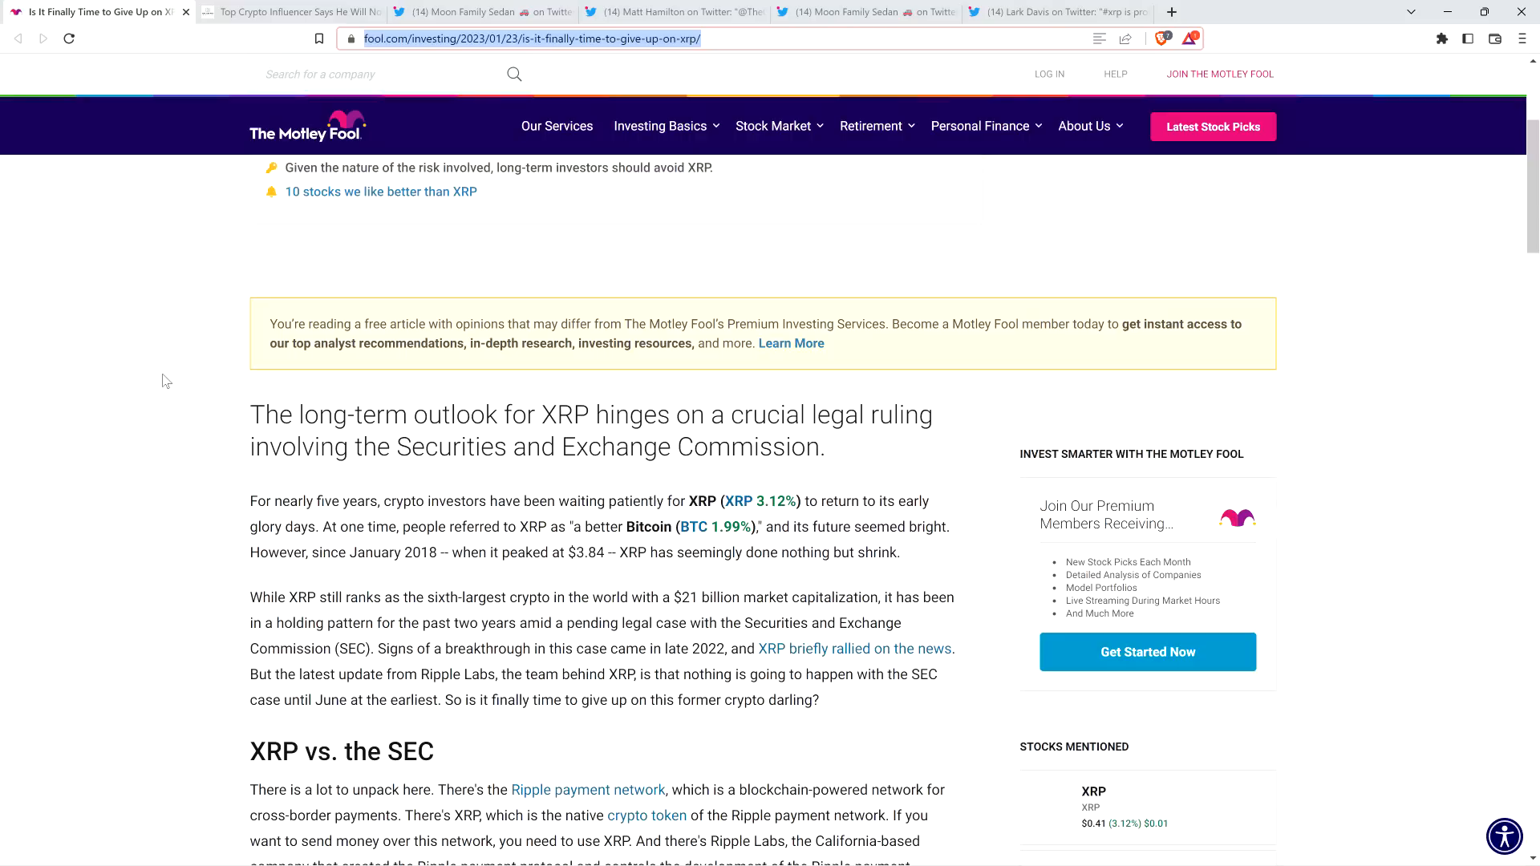
pyautogui.moveTo(160, 384)
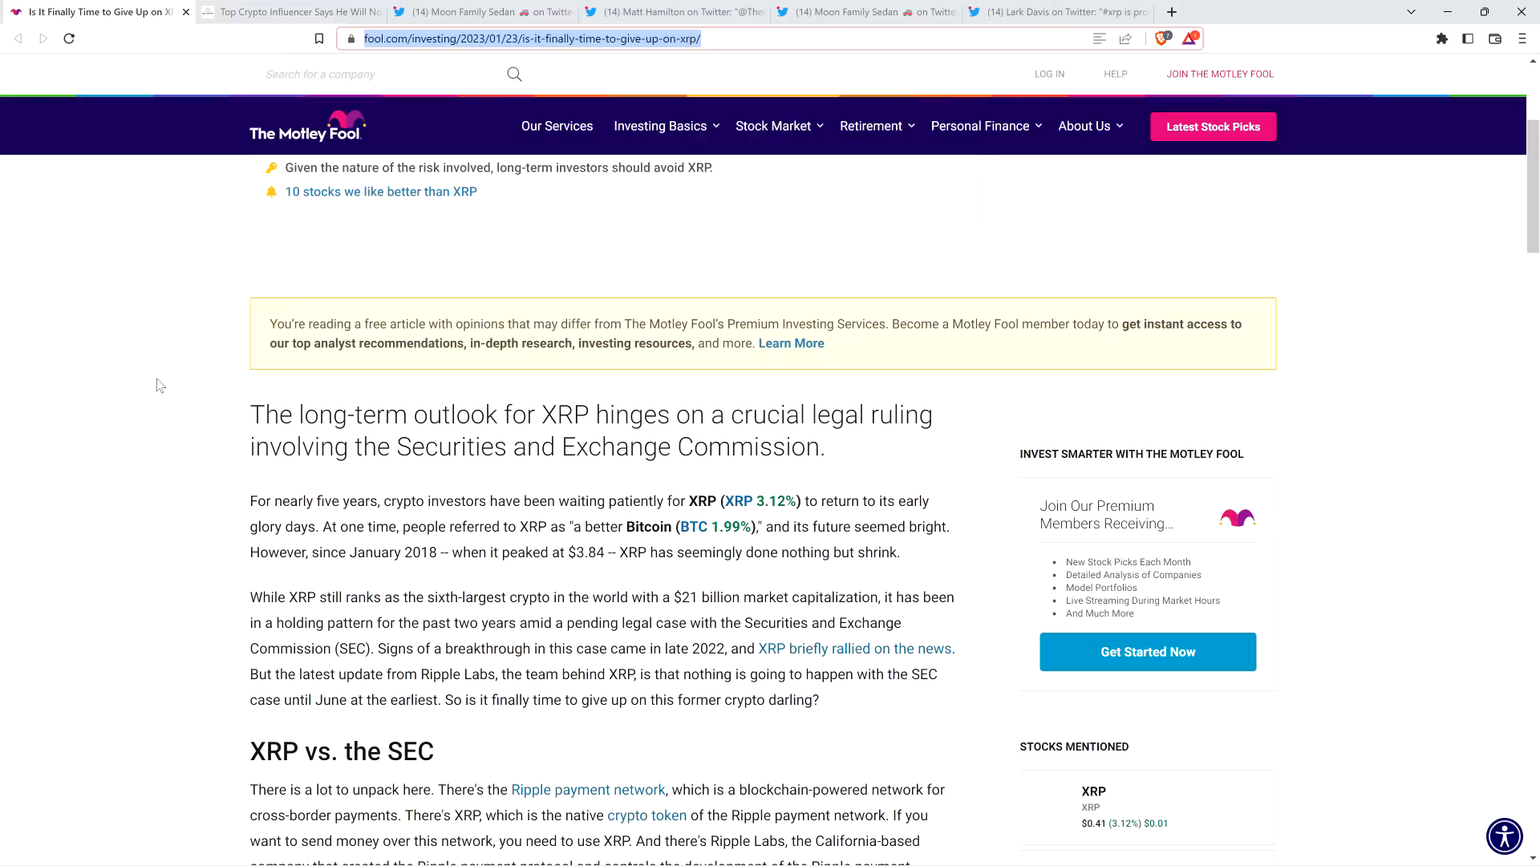
# Scroll into 'XRP vs. the SEC' covering the unregistered-securities claim and Ripple's response
pyautogui.scroll(-3)
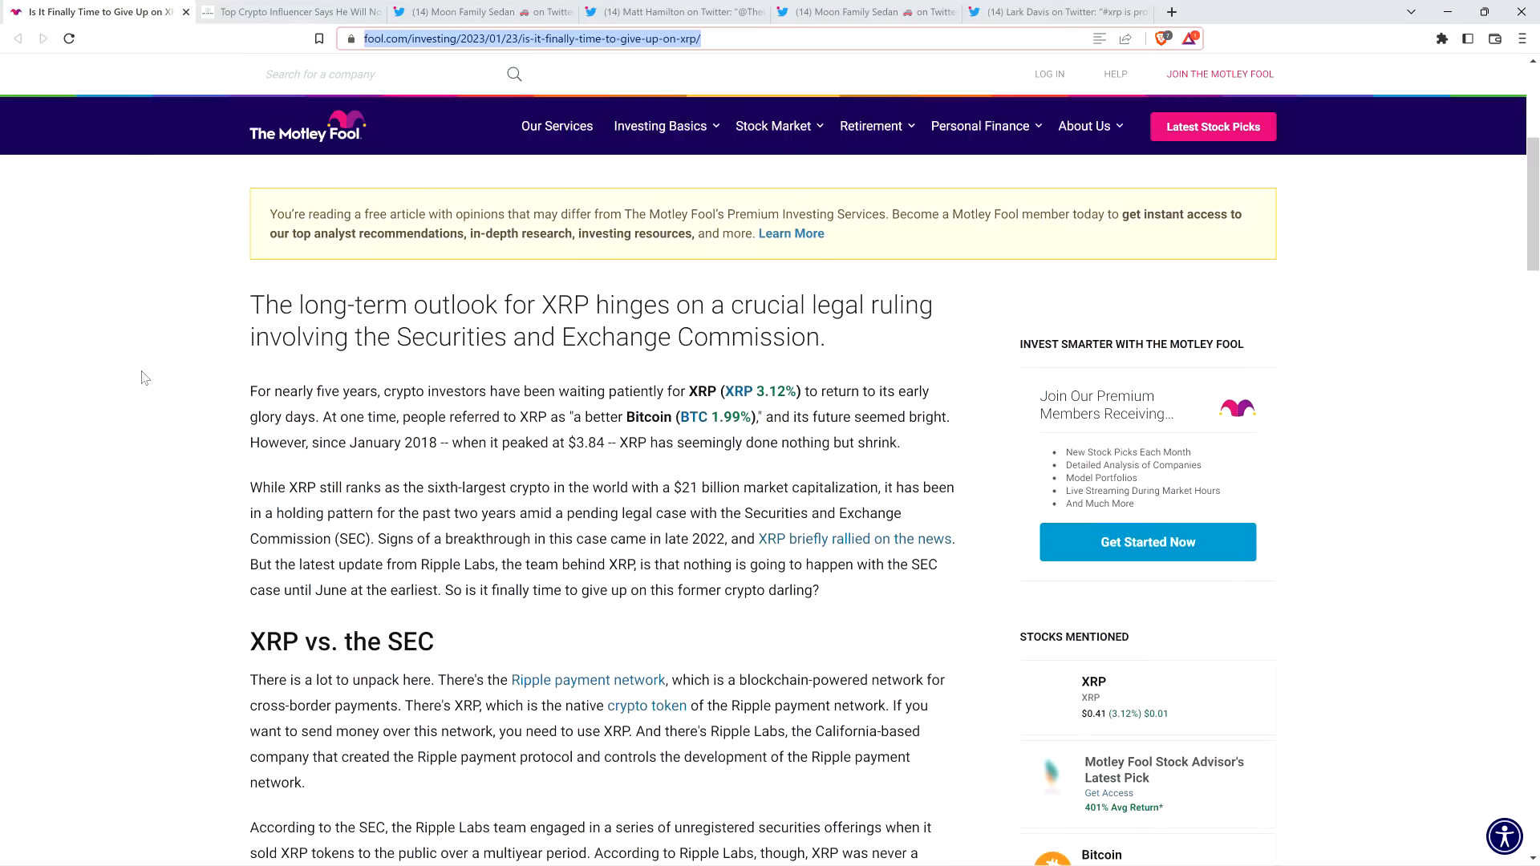
pyautogui.scroll(-3)
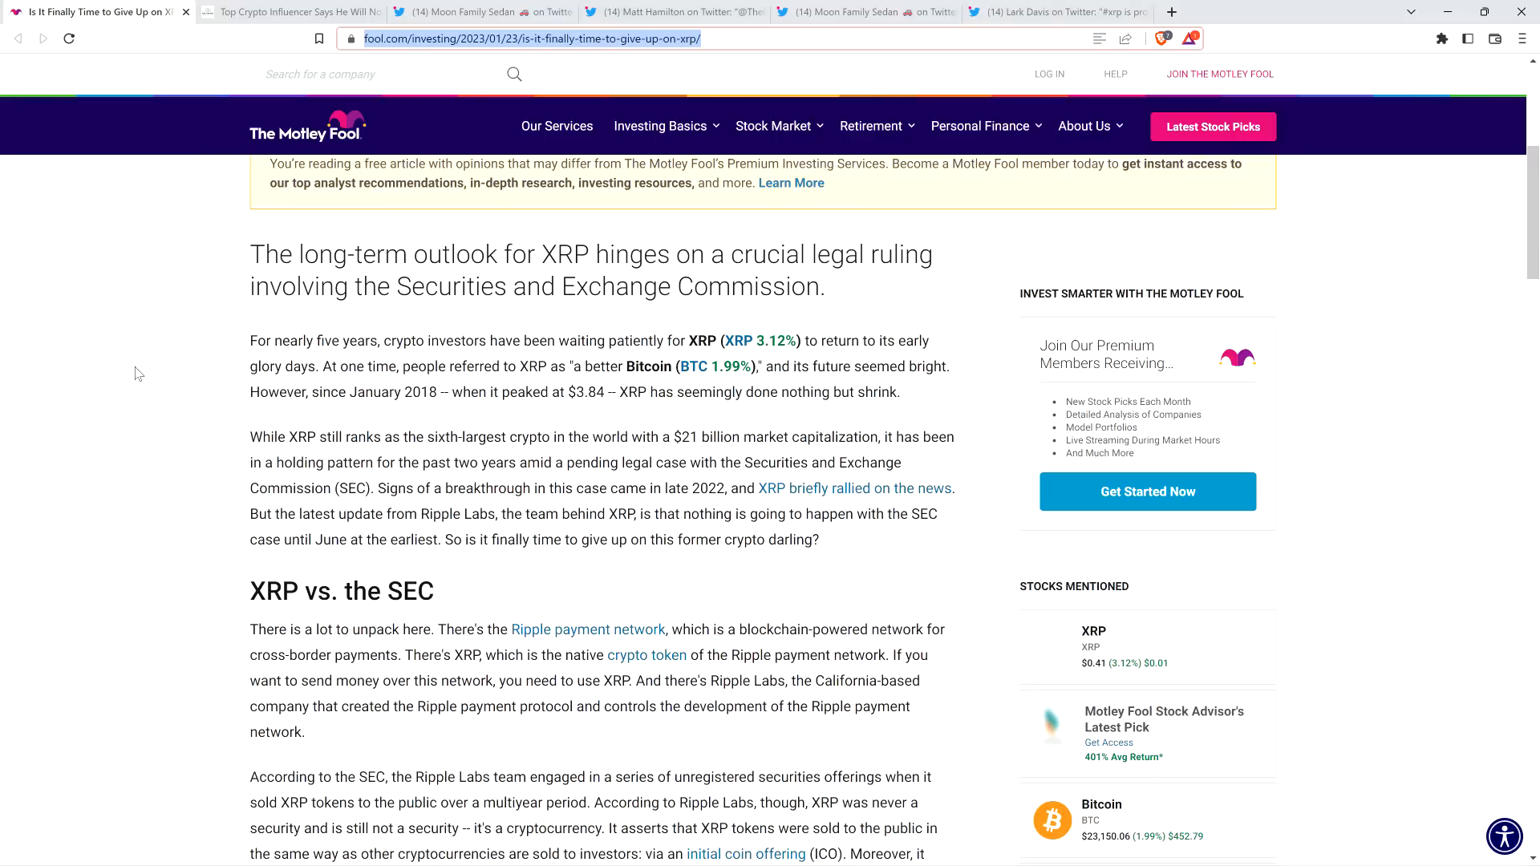
# Scroll through 'XRP scenarios' and the price chart to the worst case and 'Should I buy XRP?'
pyautogui.scroll(-3)
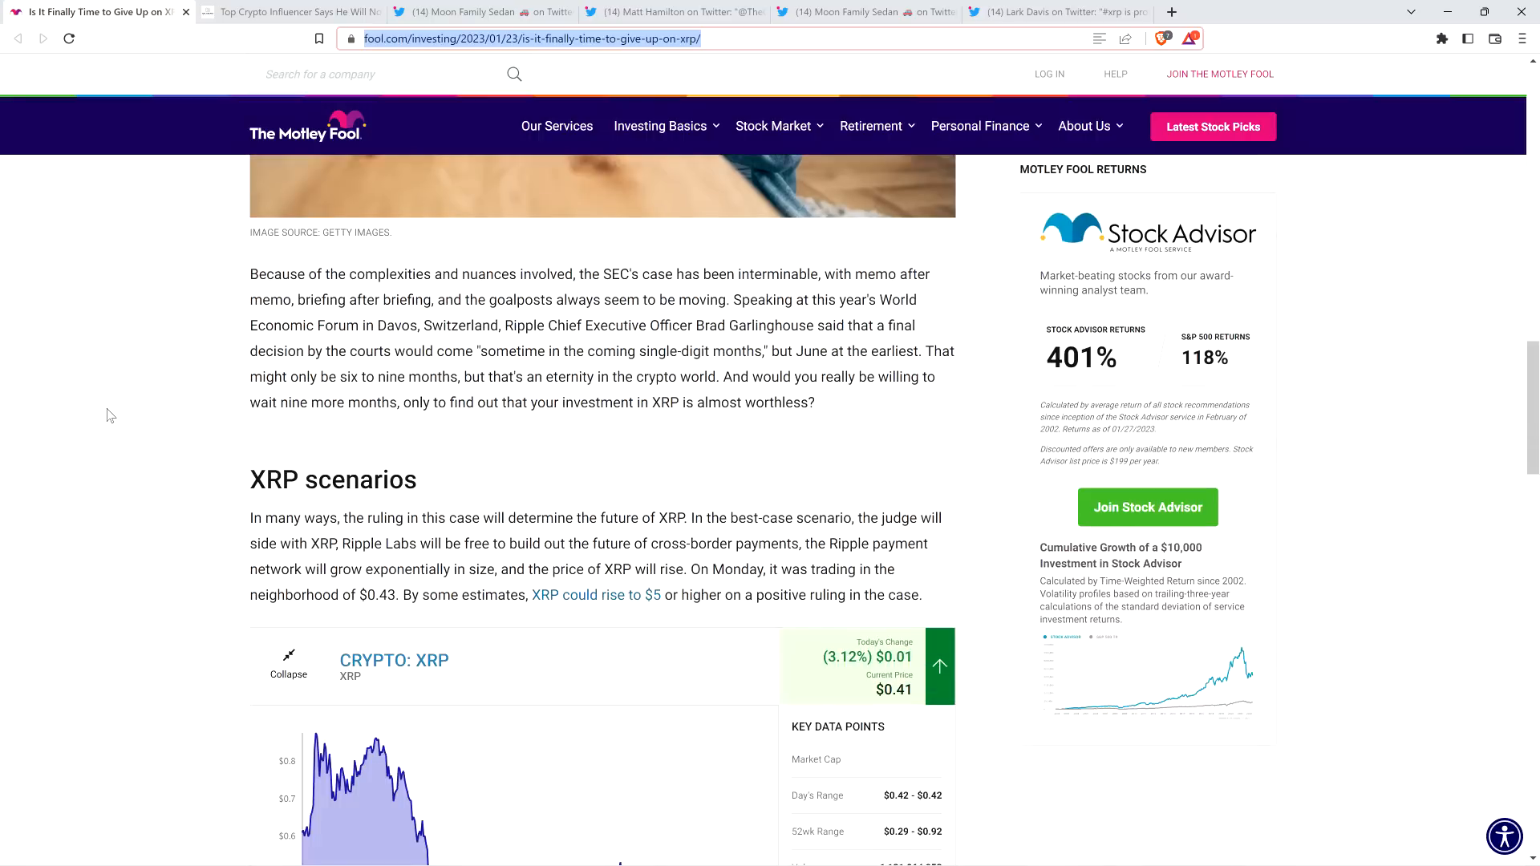
pyautogui.scroll(-3)
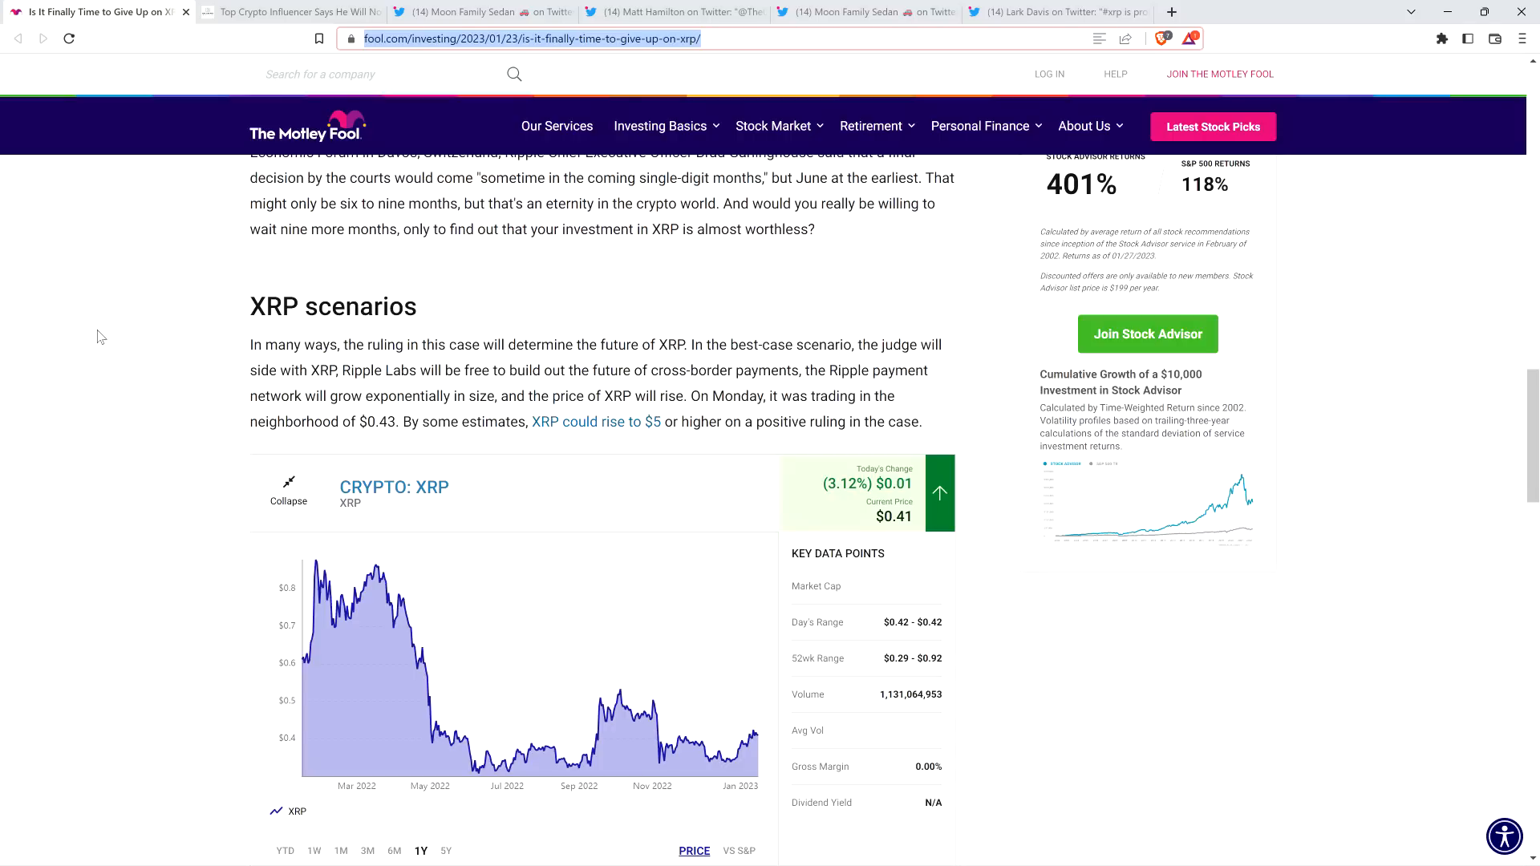
pyautogui.moveTo(127, 328)
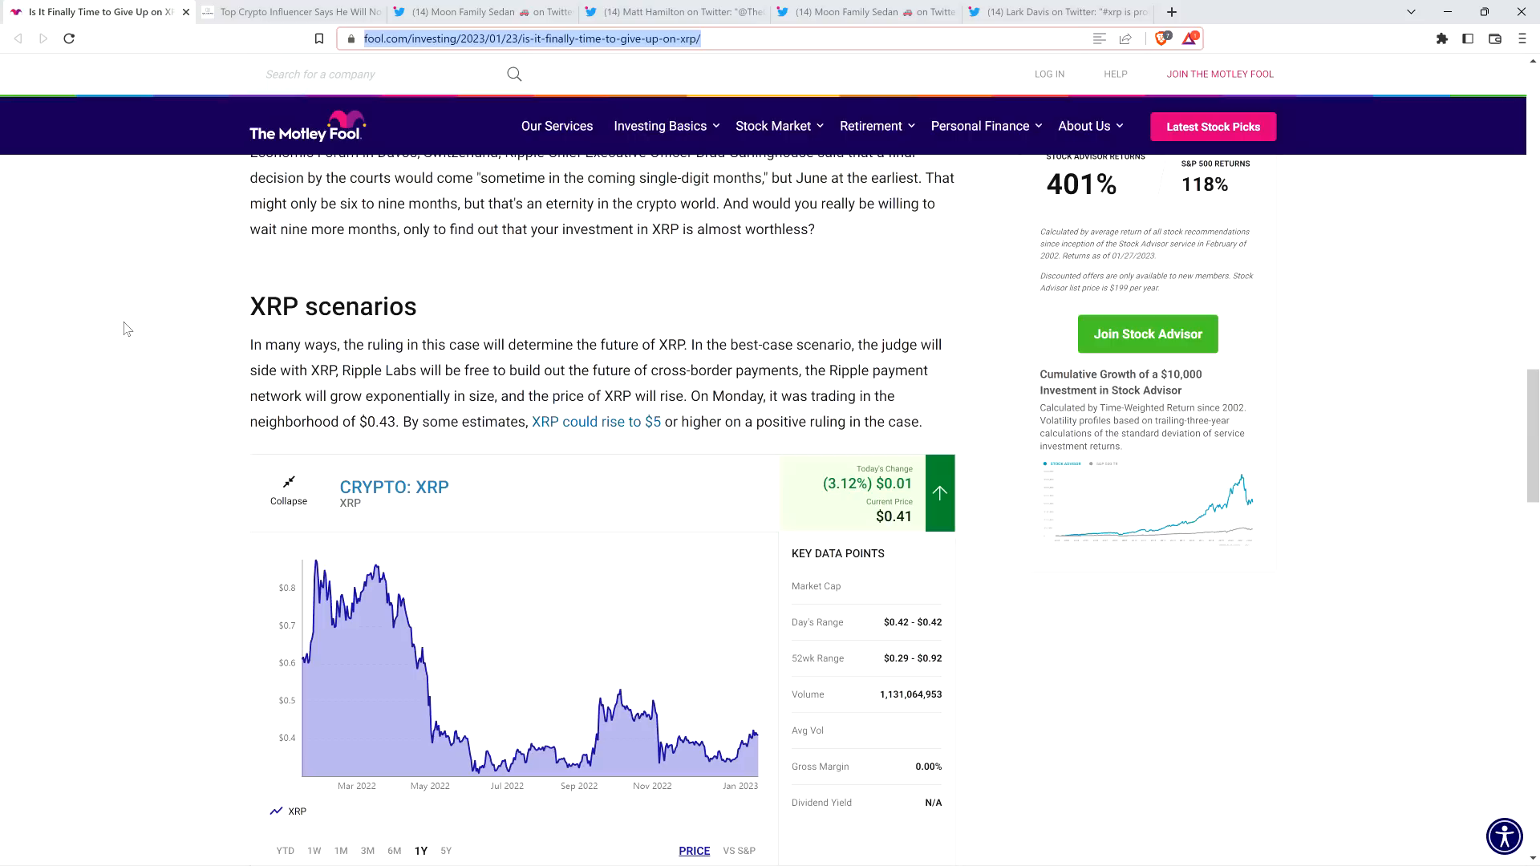
pyautogui.scroll(-3)
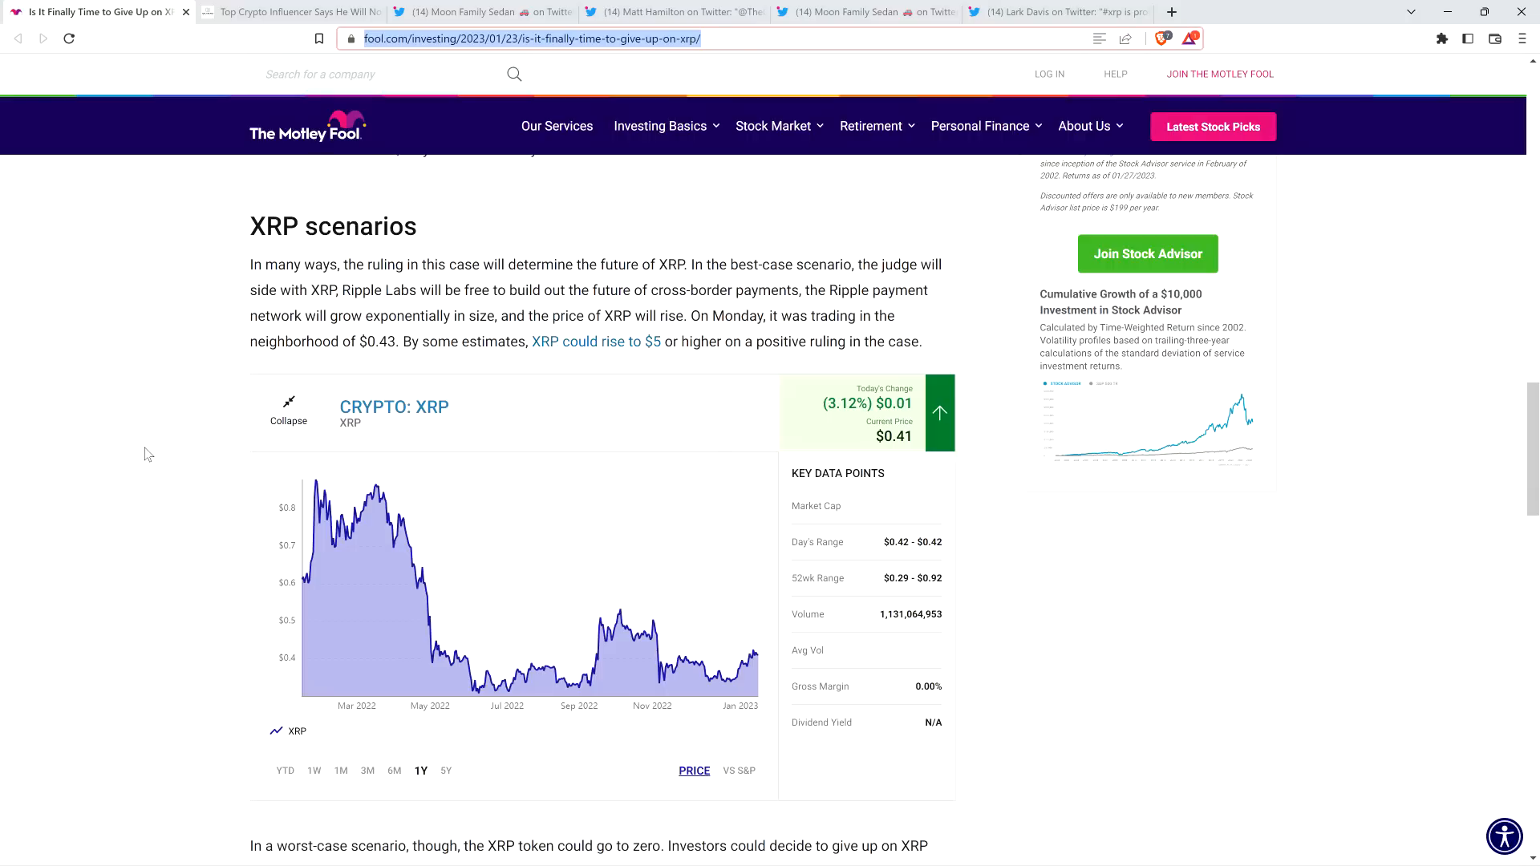
pyautogui.moveTo(123, 380)
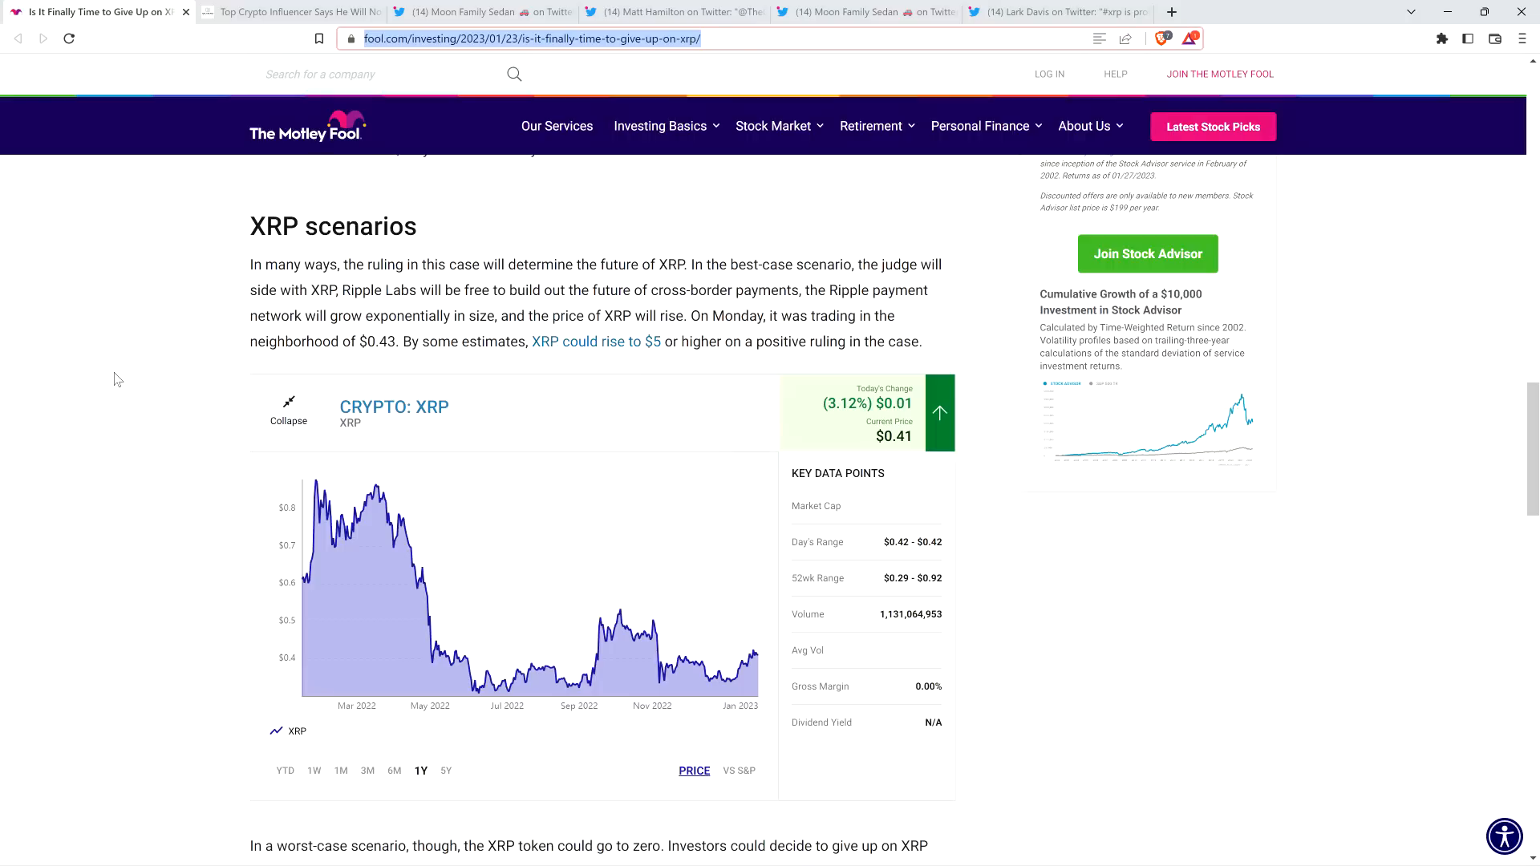
pyautogui.scroll(-3)
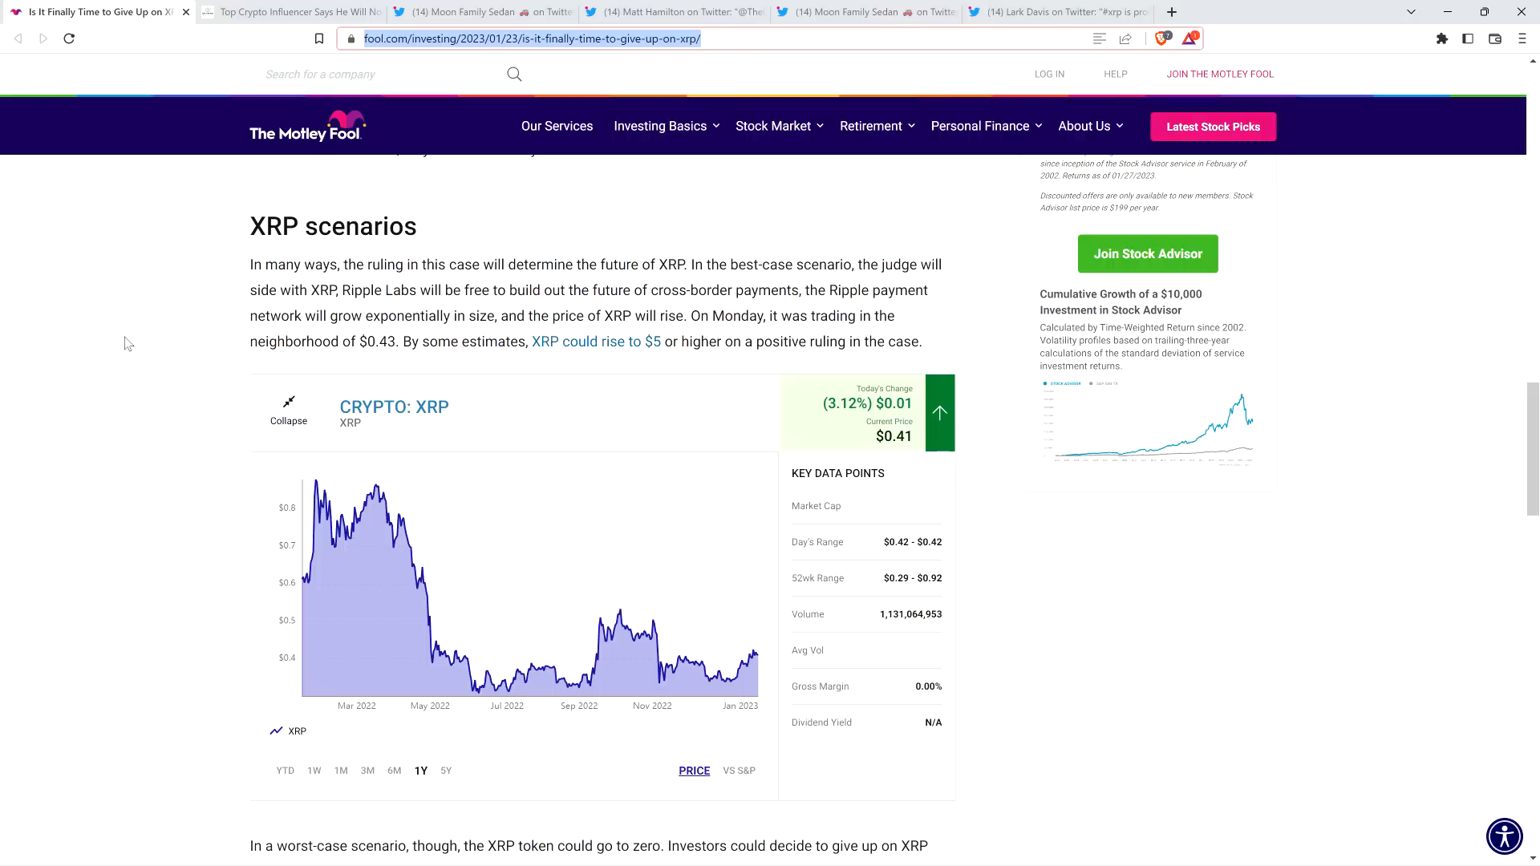
pyautogui.scroll(-3)
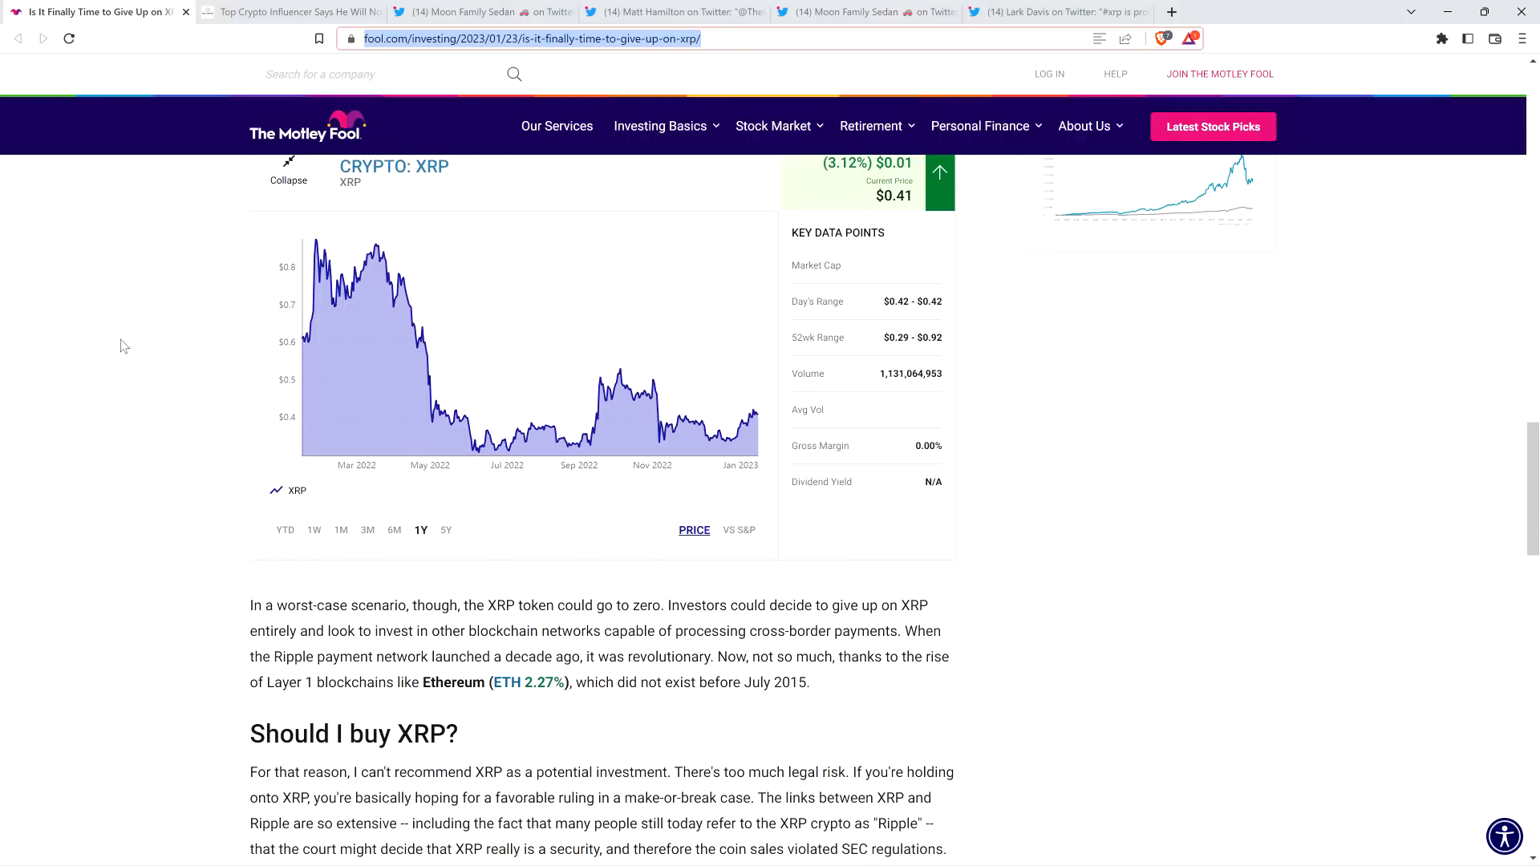
pyautogui.scroll(-3)
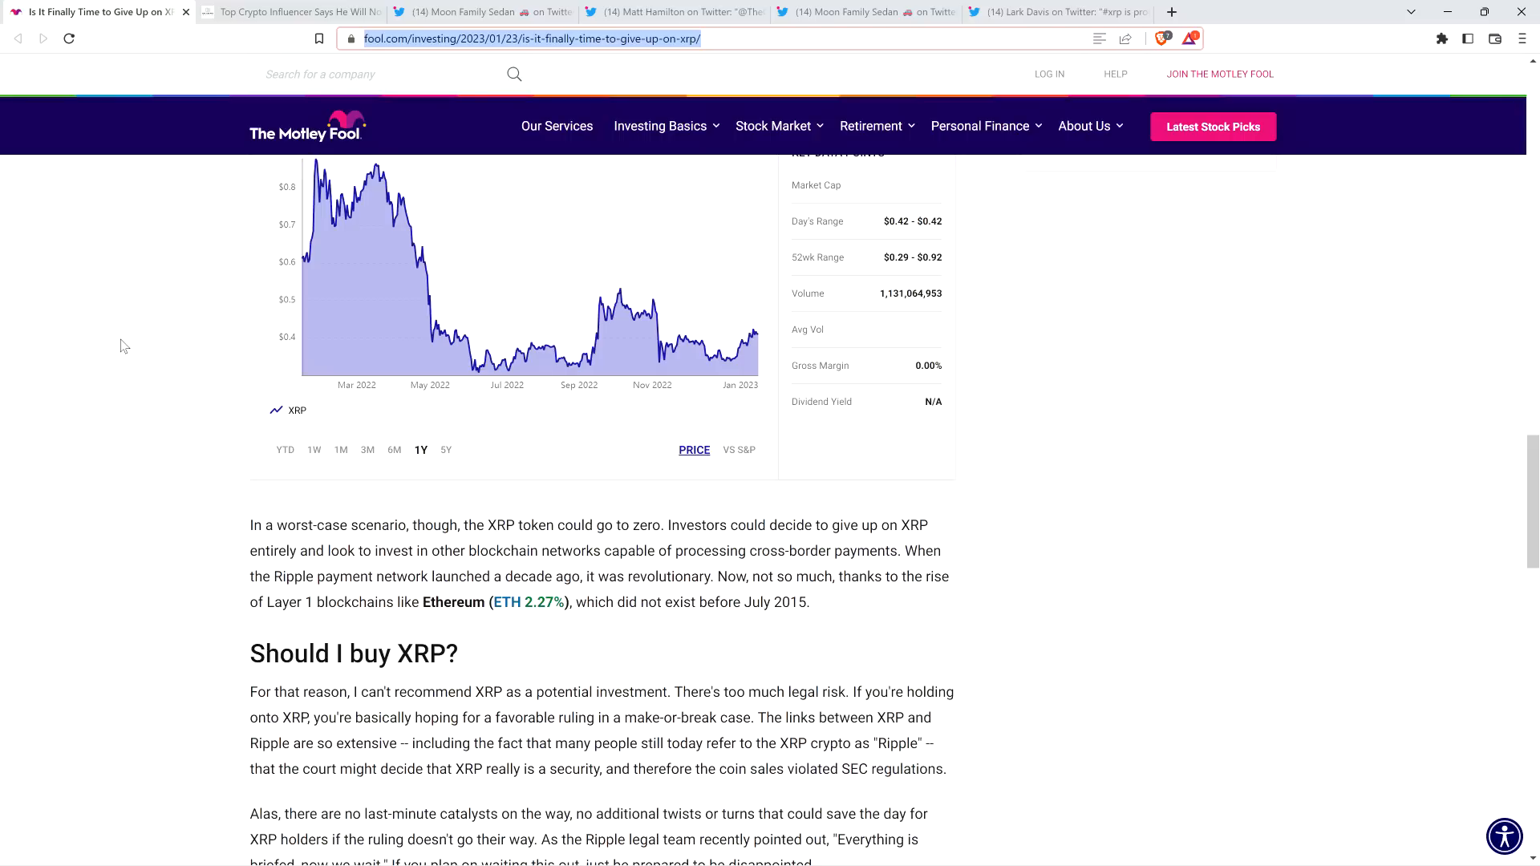
# Scroll down to the closing 'Should you invest $1,000 in XRP right now?' Stock Advisor pitch
pyautogui.scroll(-3)
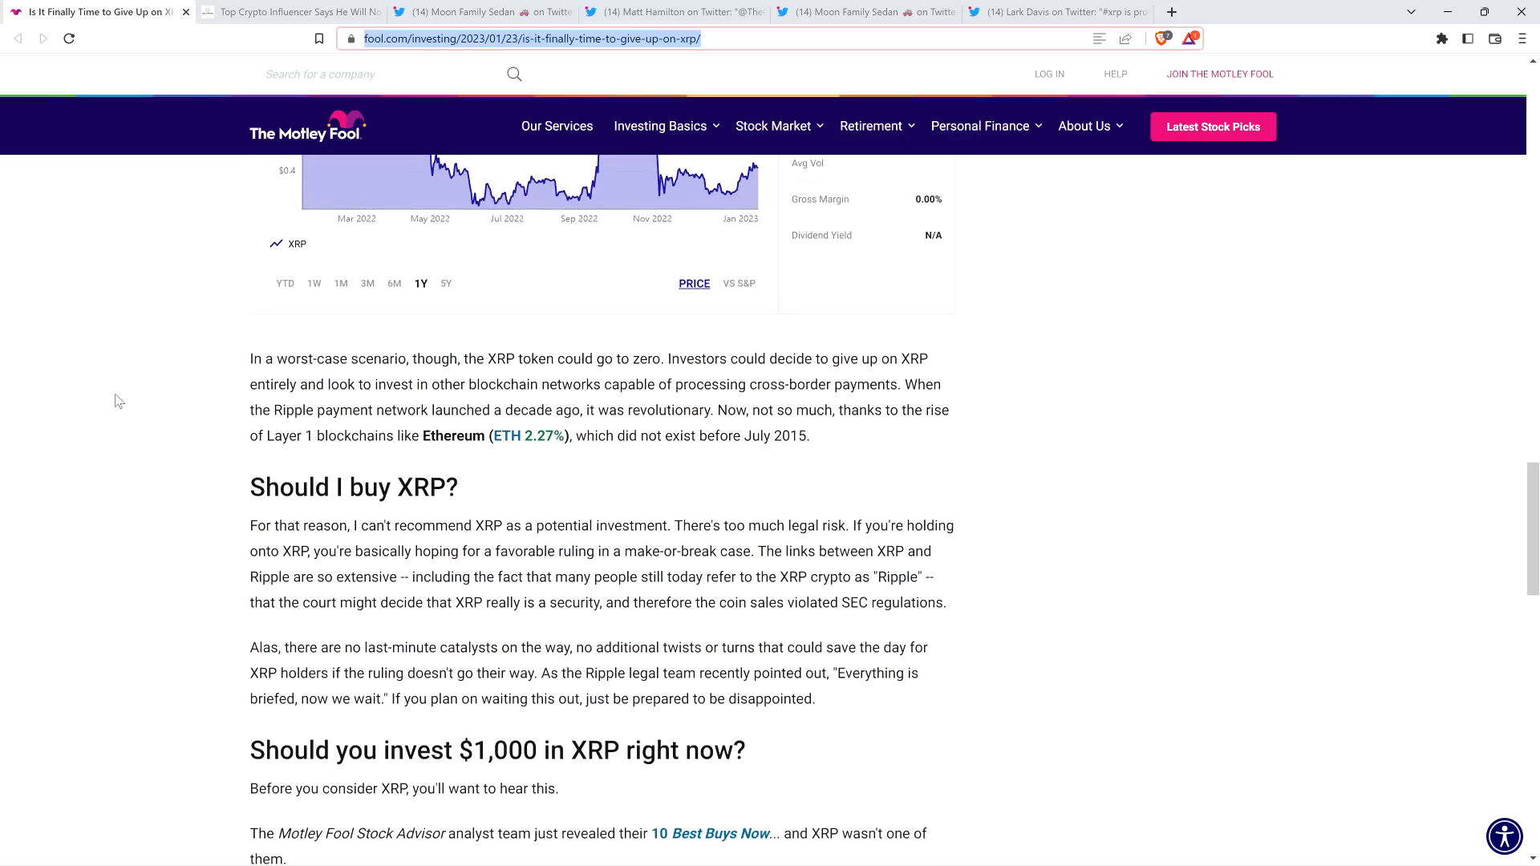
pyautogui.scroll(-3)
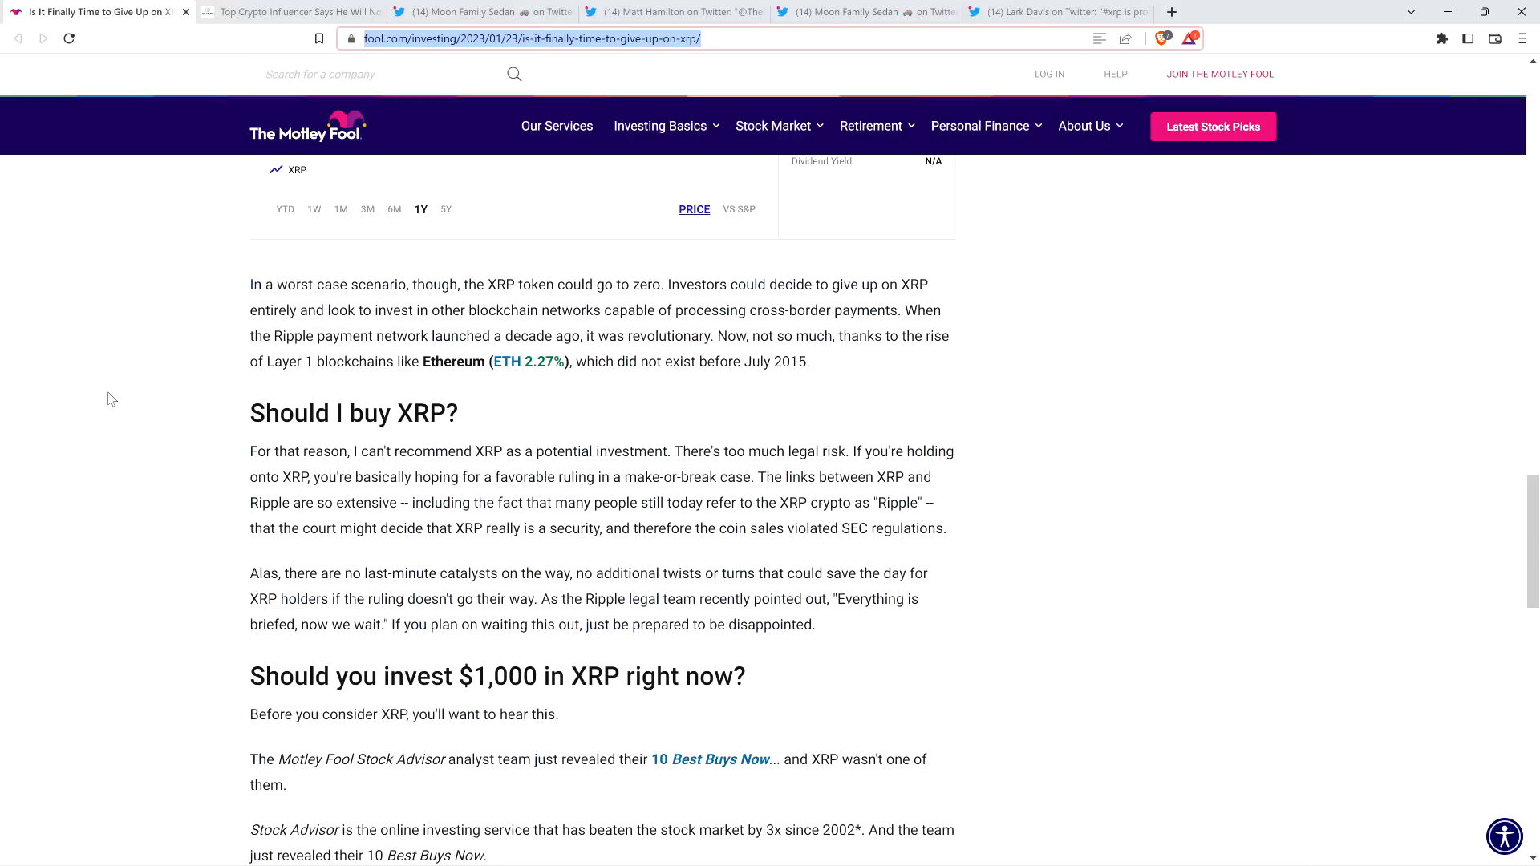
pyautogui.moveTo(105, 406)
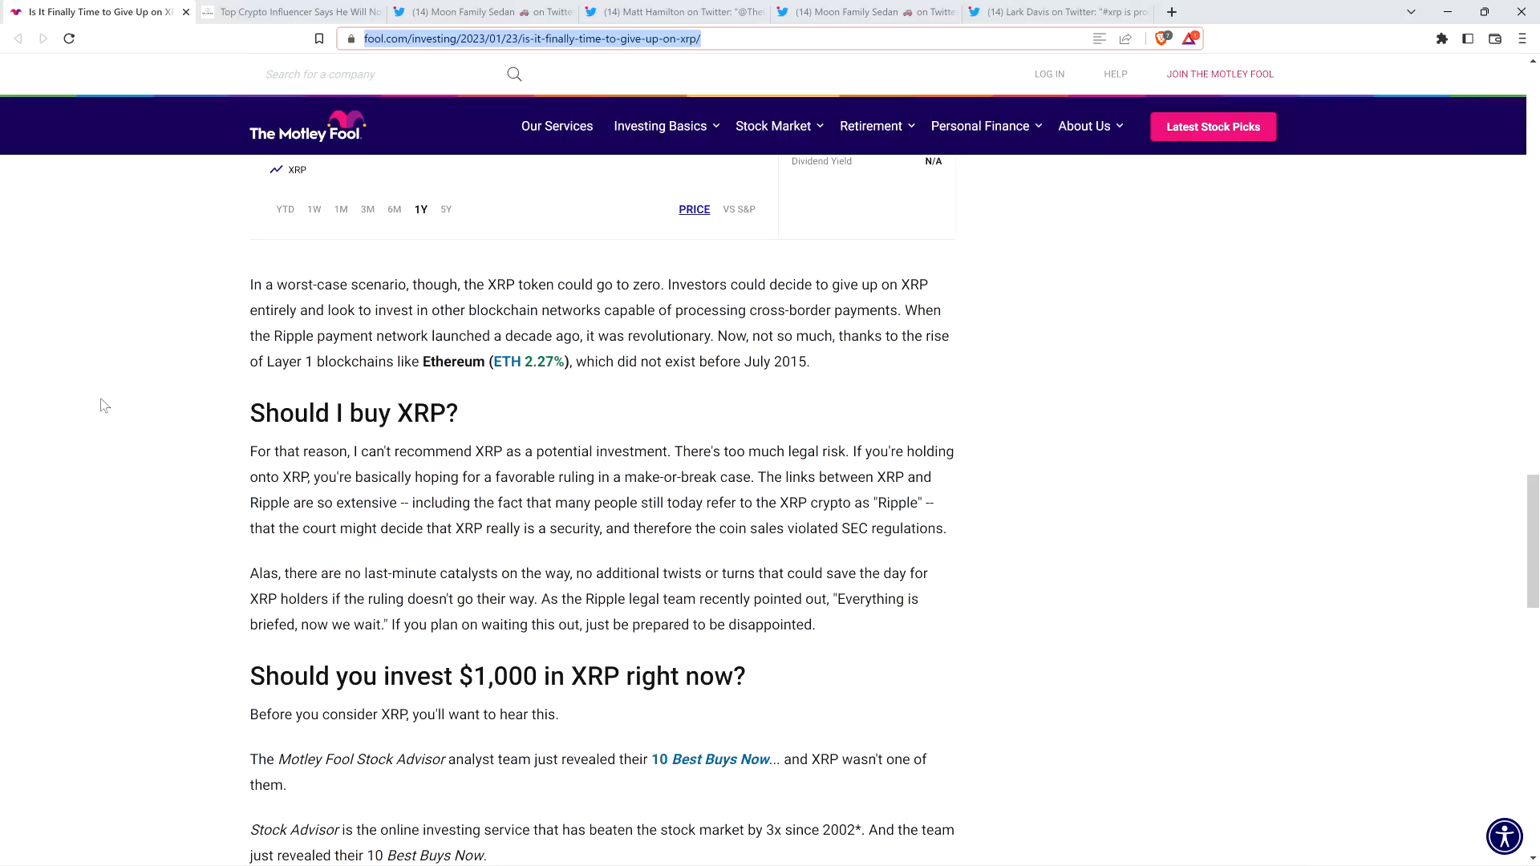
pyautogui.moveTo(97, 409)
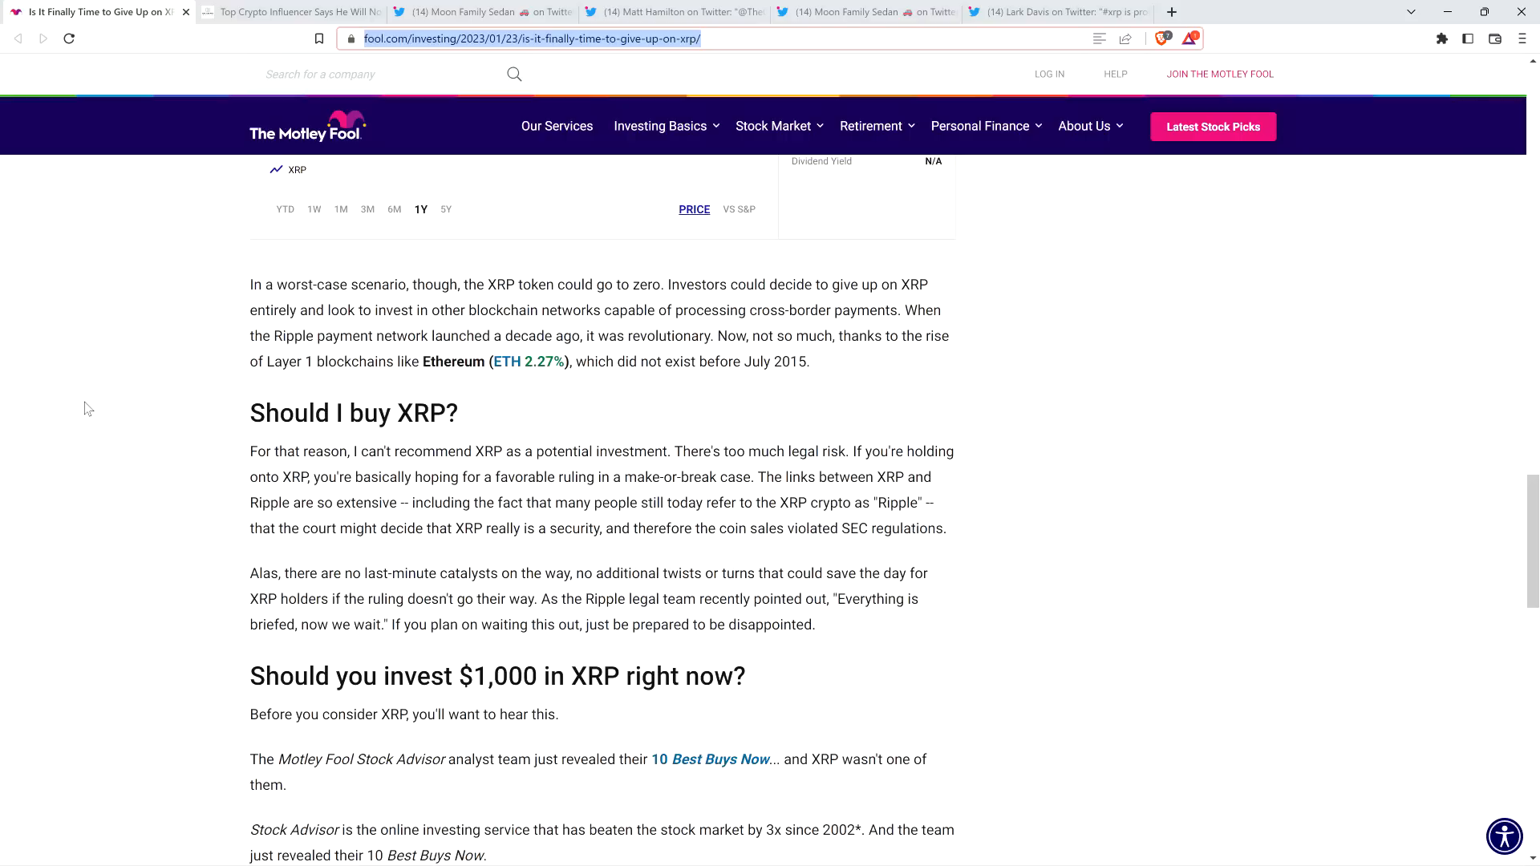
pyautogui.moveTo(84, 420)
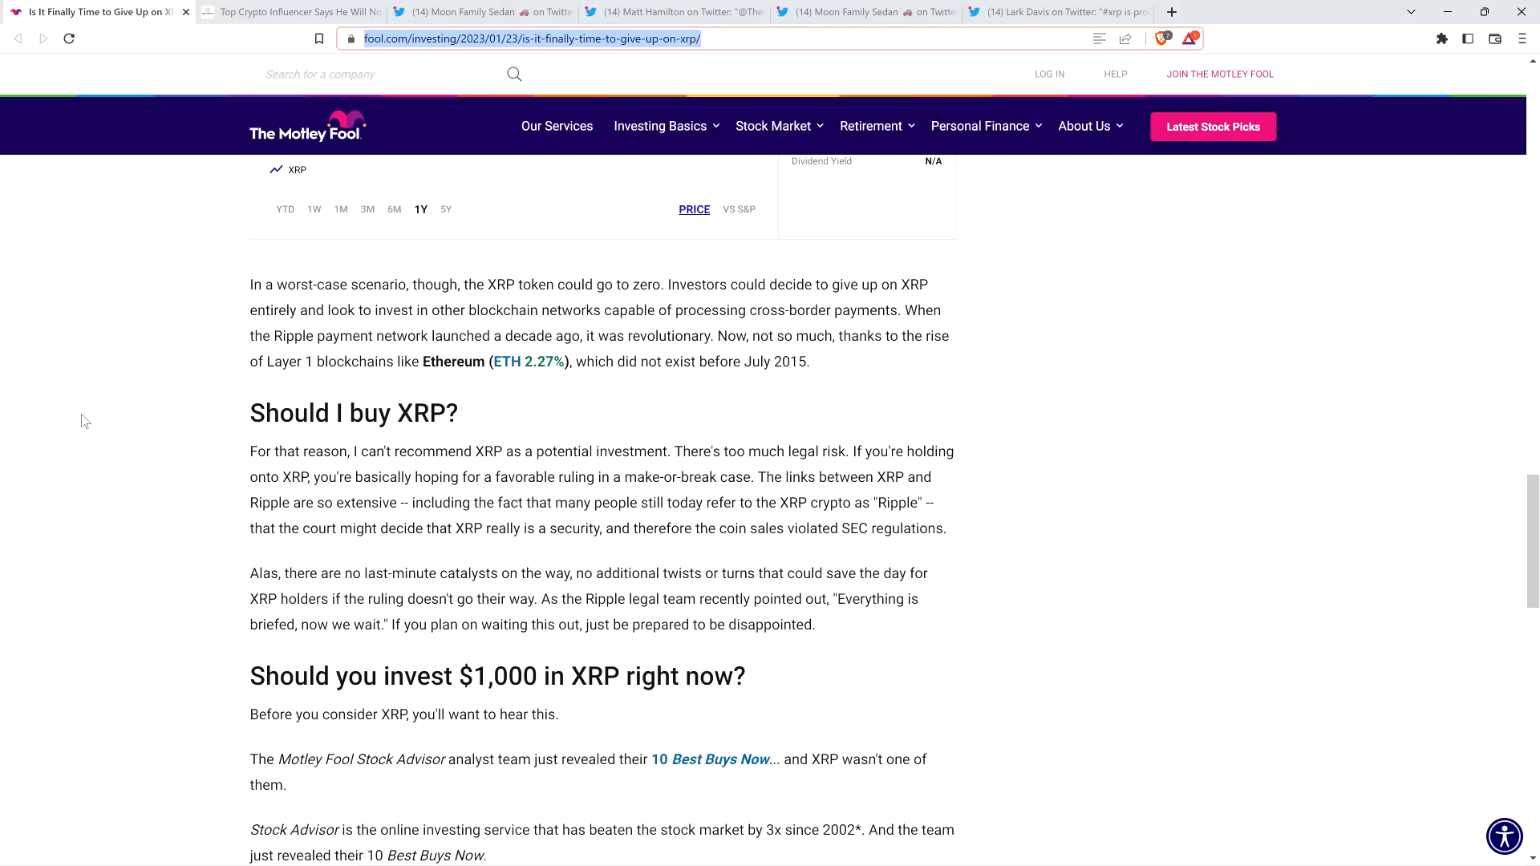
pyautogui.moveTo(38, 389)
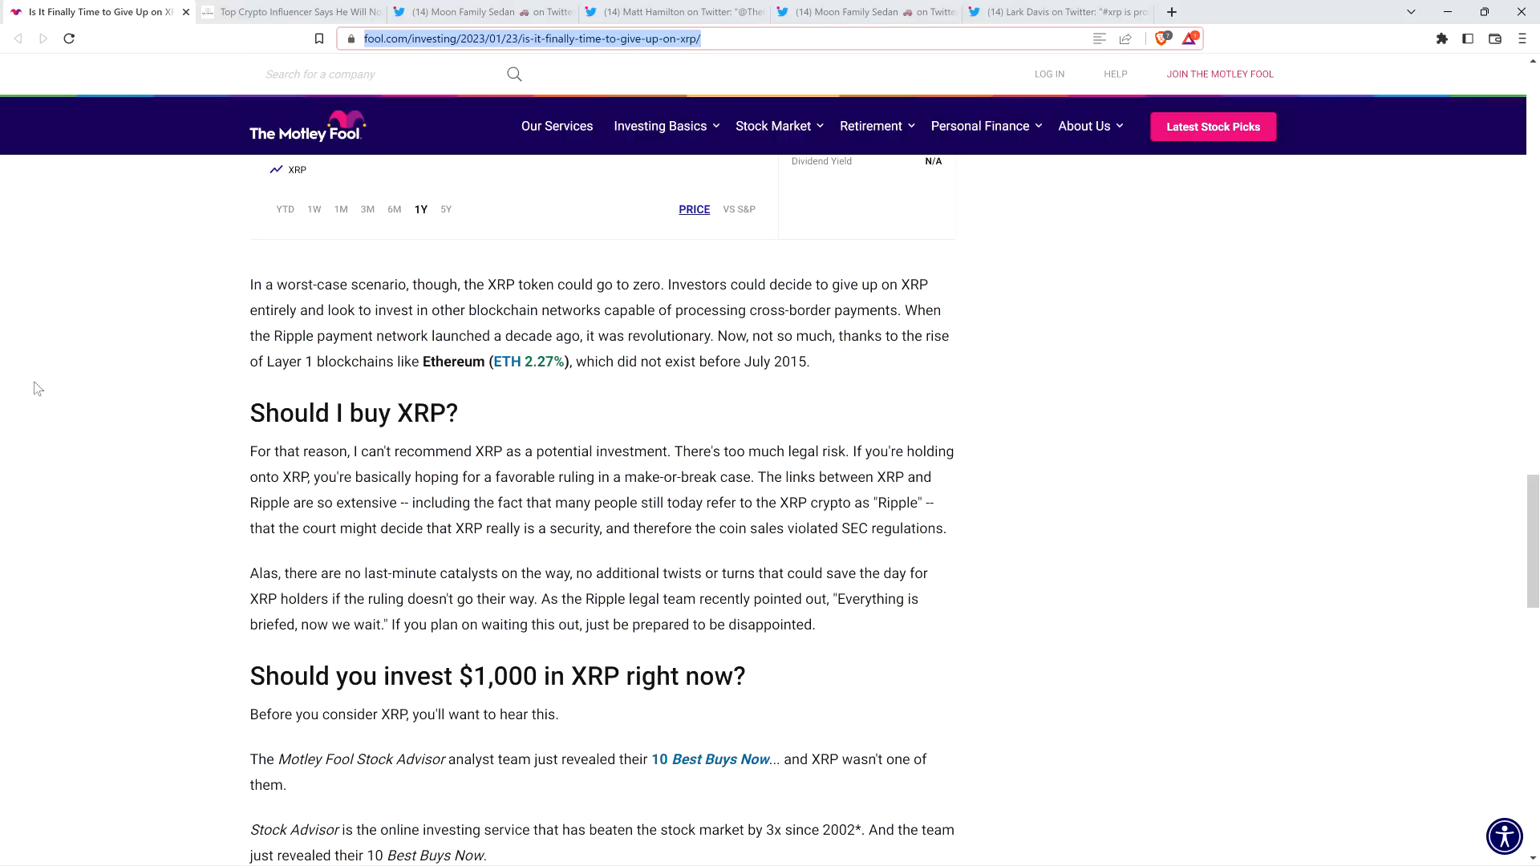
pyautogui.moveTo(113, 380)
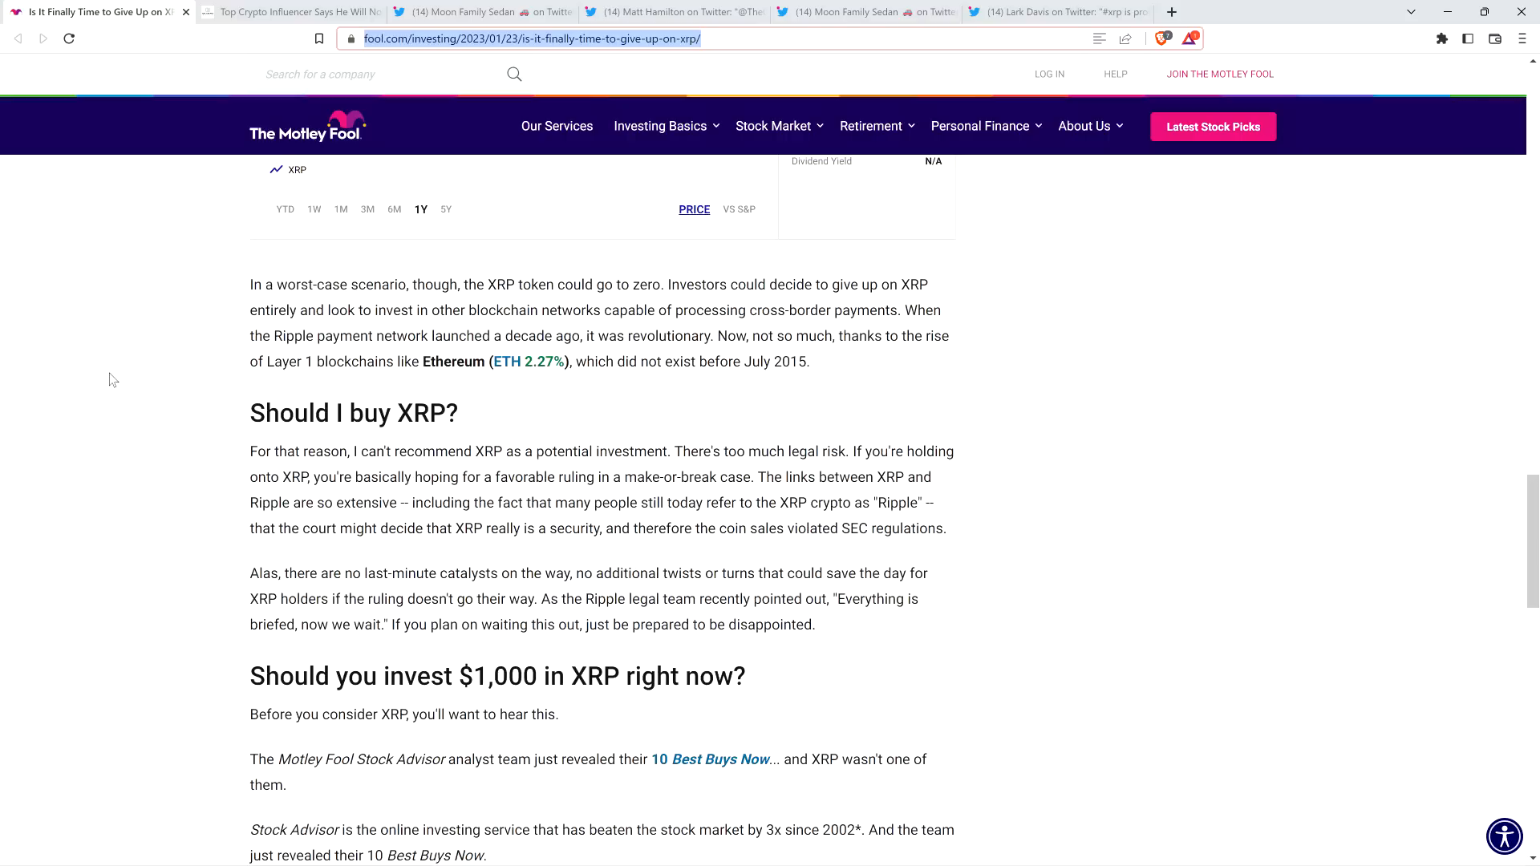
pyautogui.moveTo(119, 356)
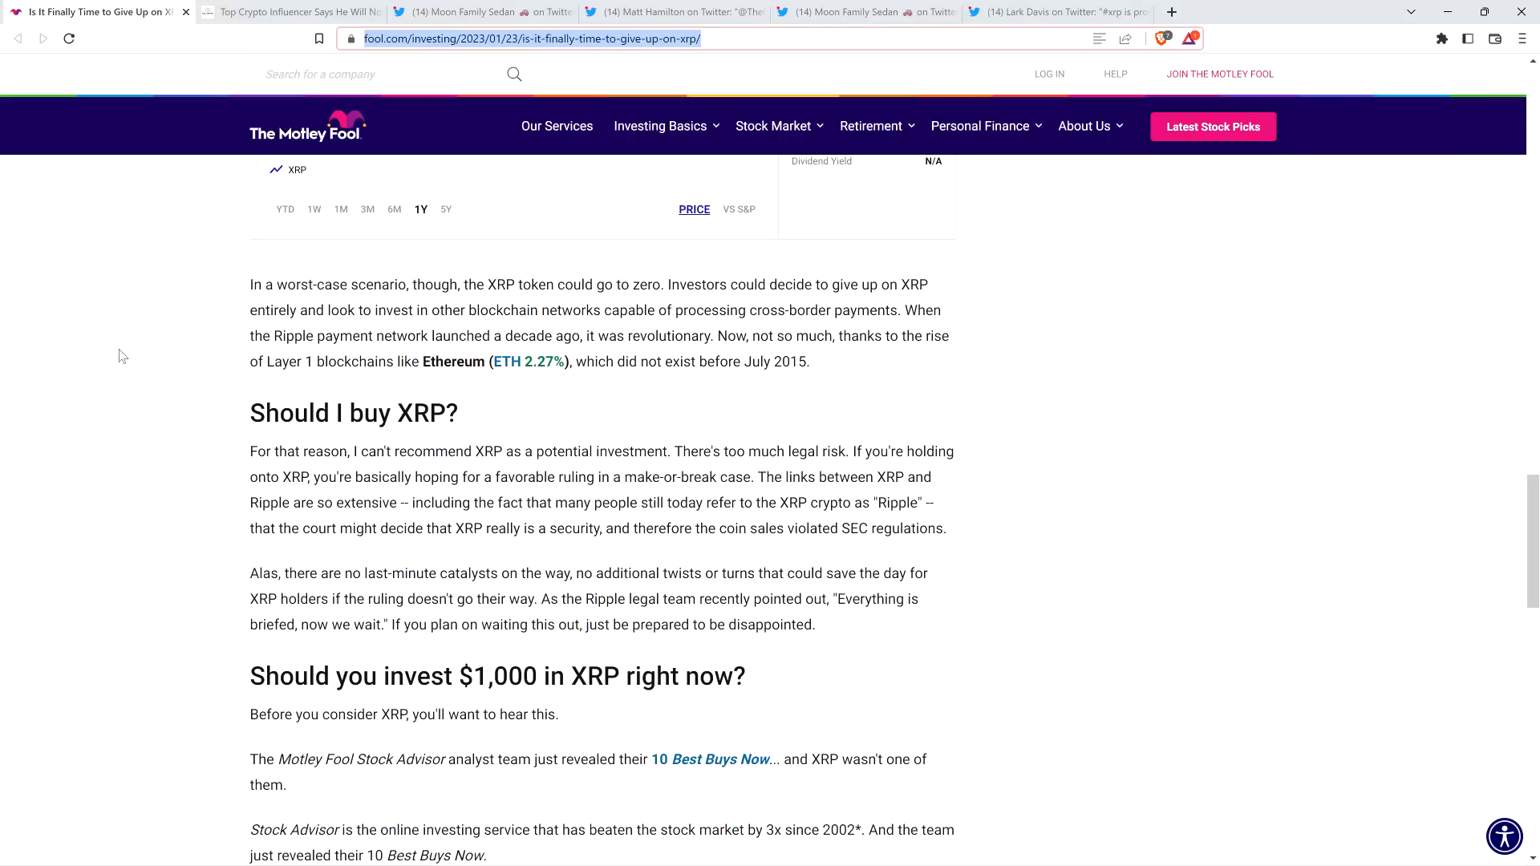
pyautogui.moveTo(148, 364)
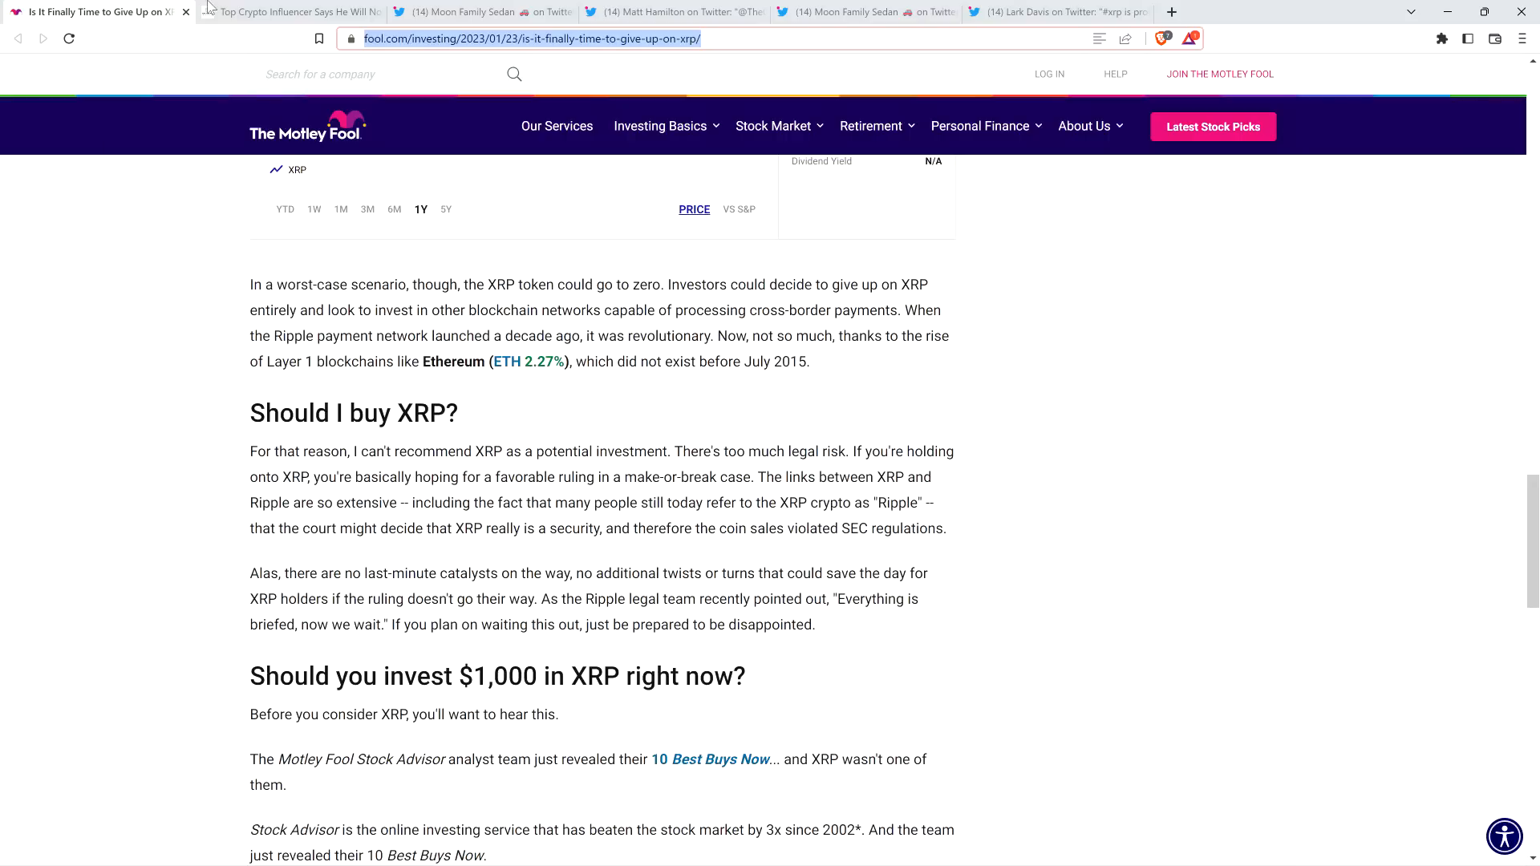
# Skim the Crypto Basic Lark Davis story, then view Moon Family Sedan's 'Why don't you like $XRP?' reply
pyautogui.click(284, 10)
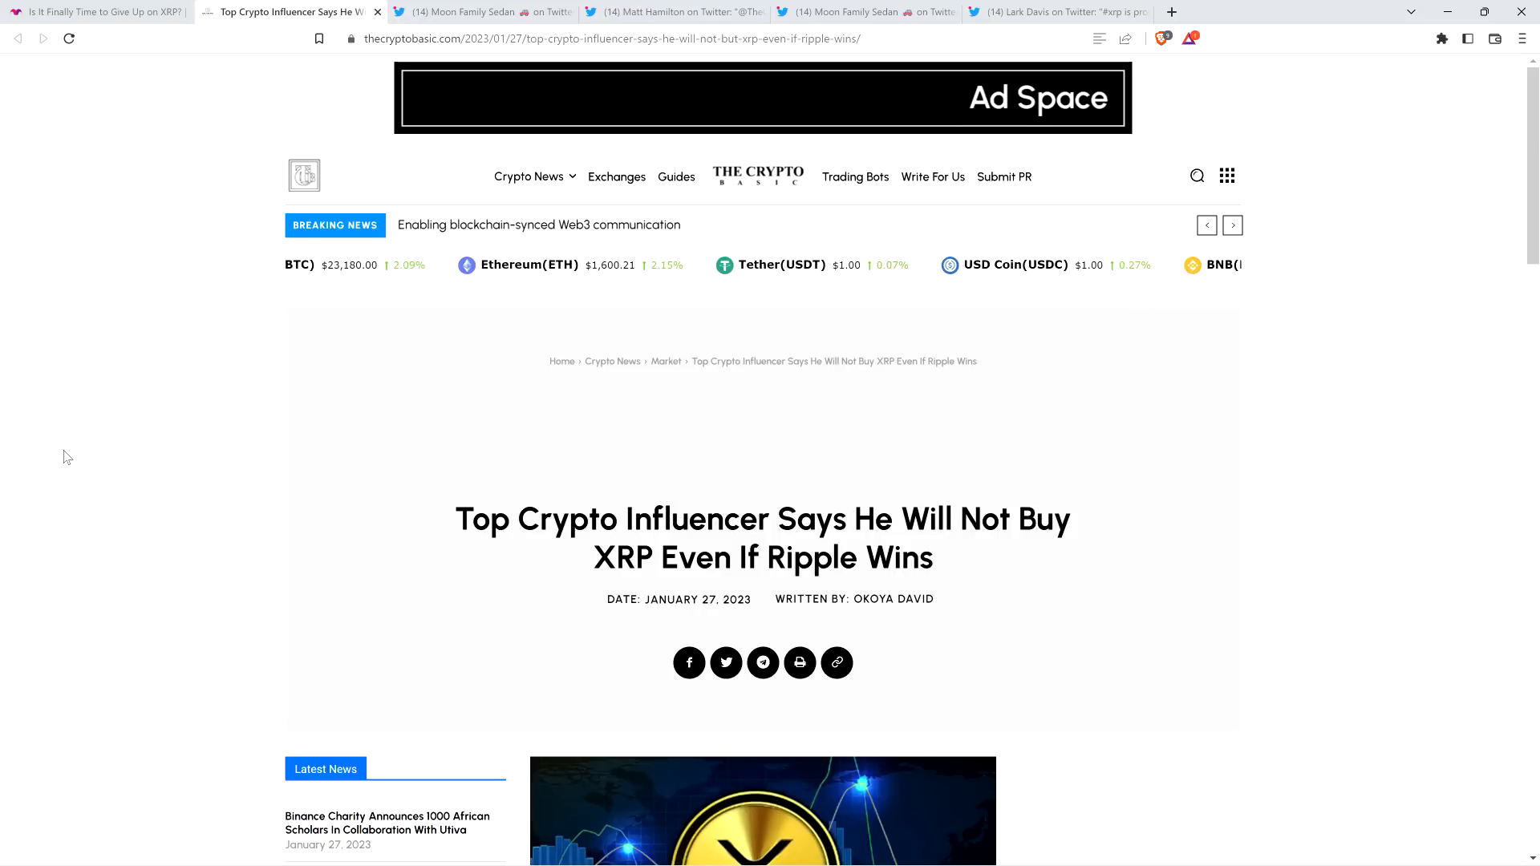
pyautogui.scroll(-3)
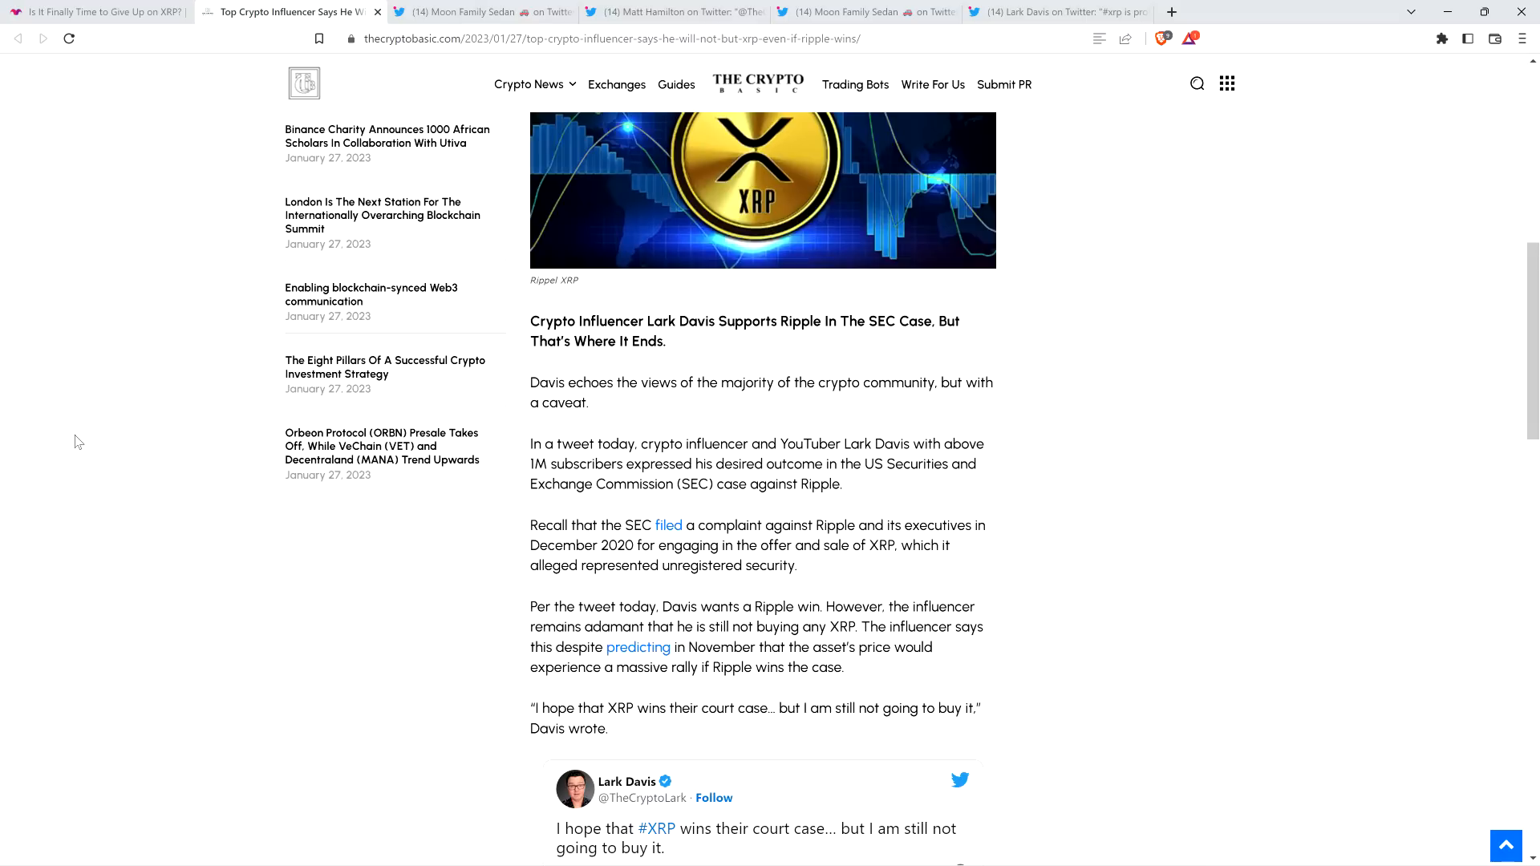
pyautogui.moveTo(96, 393)
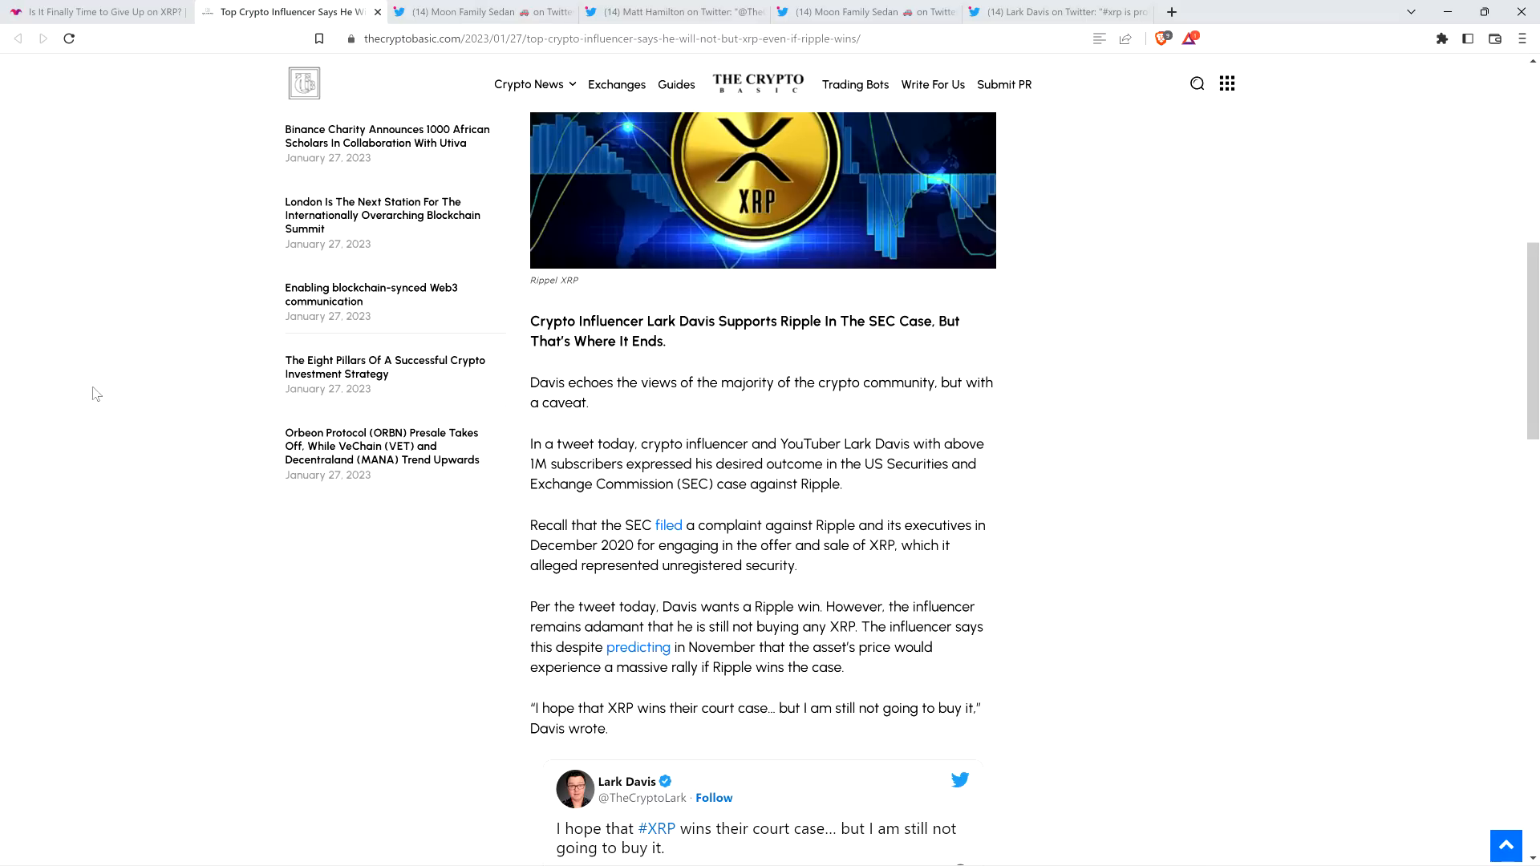
pyautogui.moveTo(141, 268)
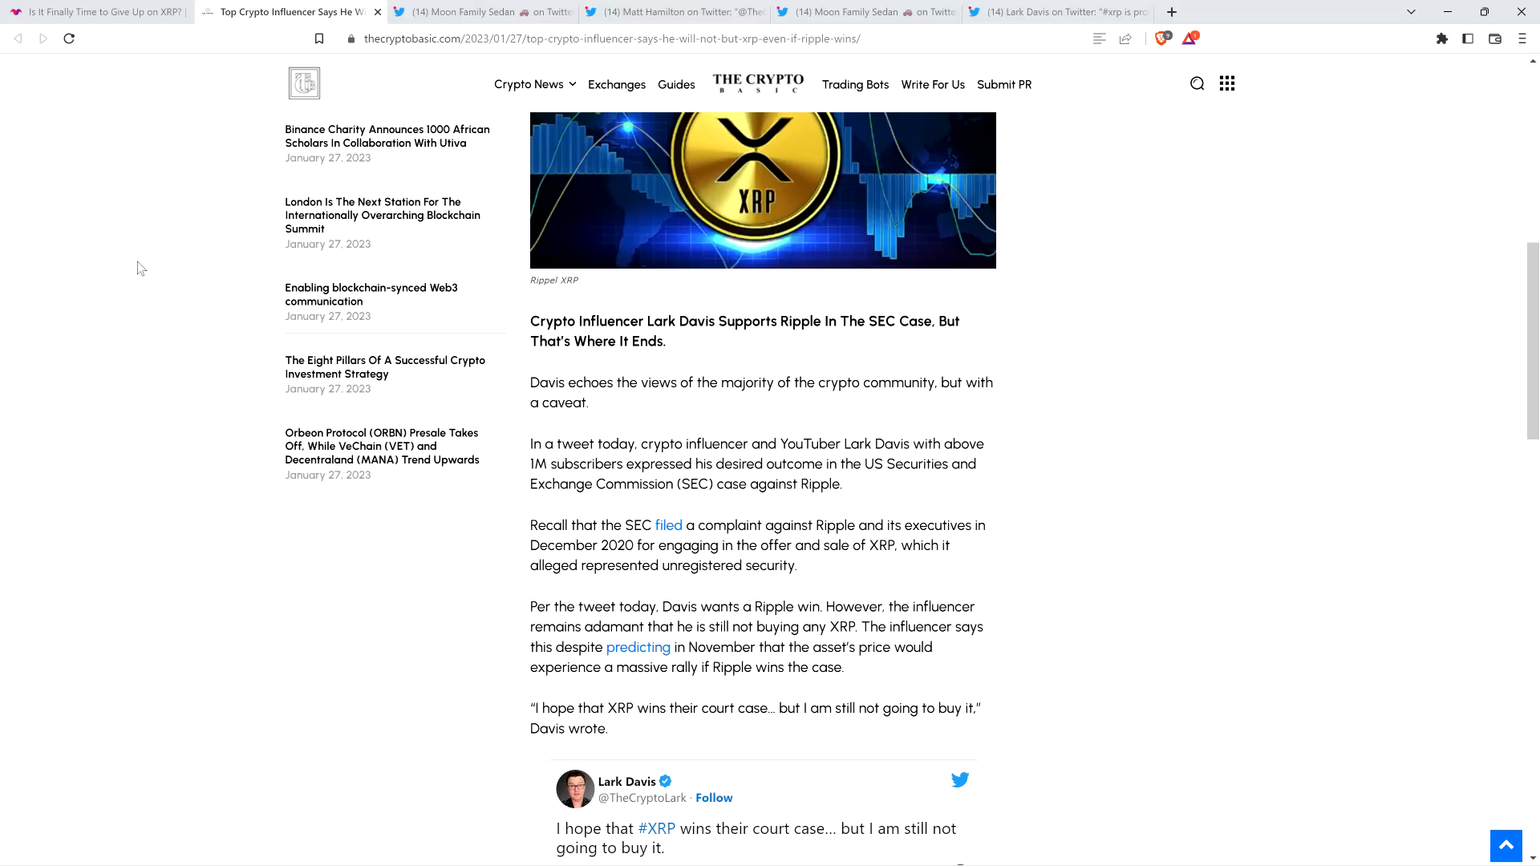
pyautogui.moveTo(115, 284)
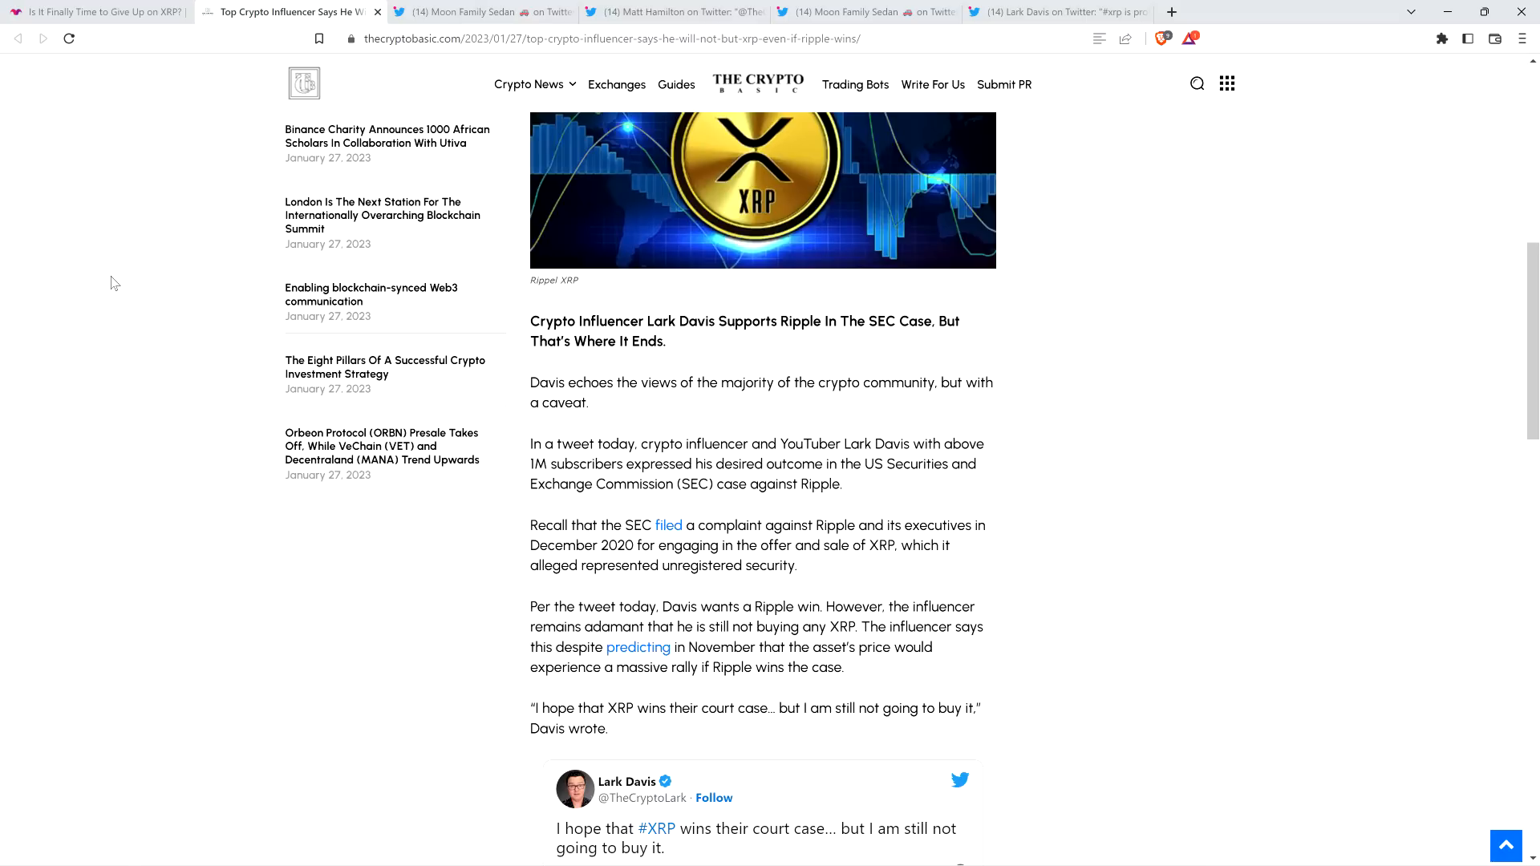
pyautogui.moveTo(51, 298)
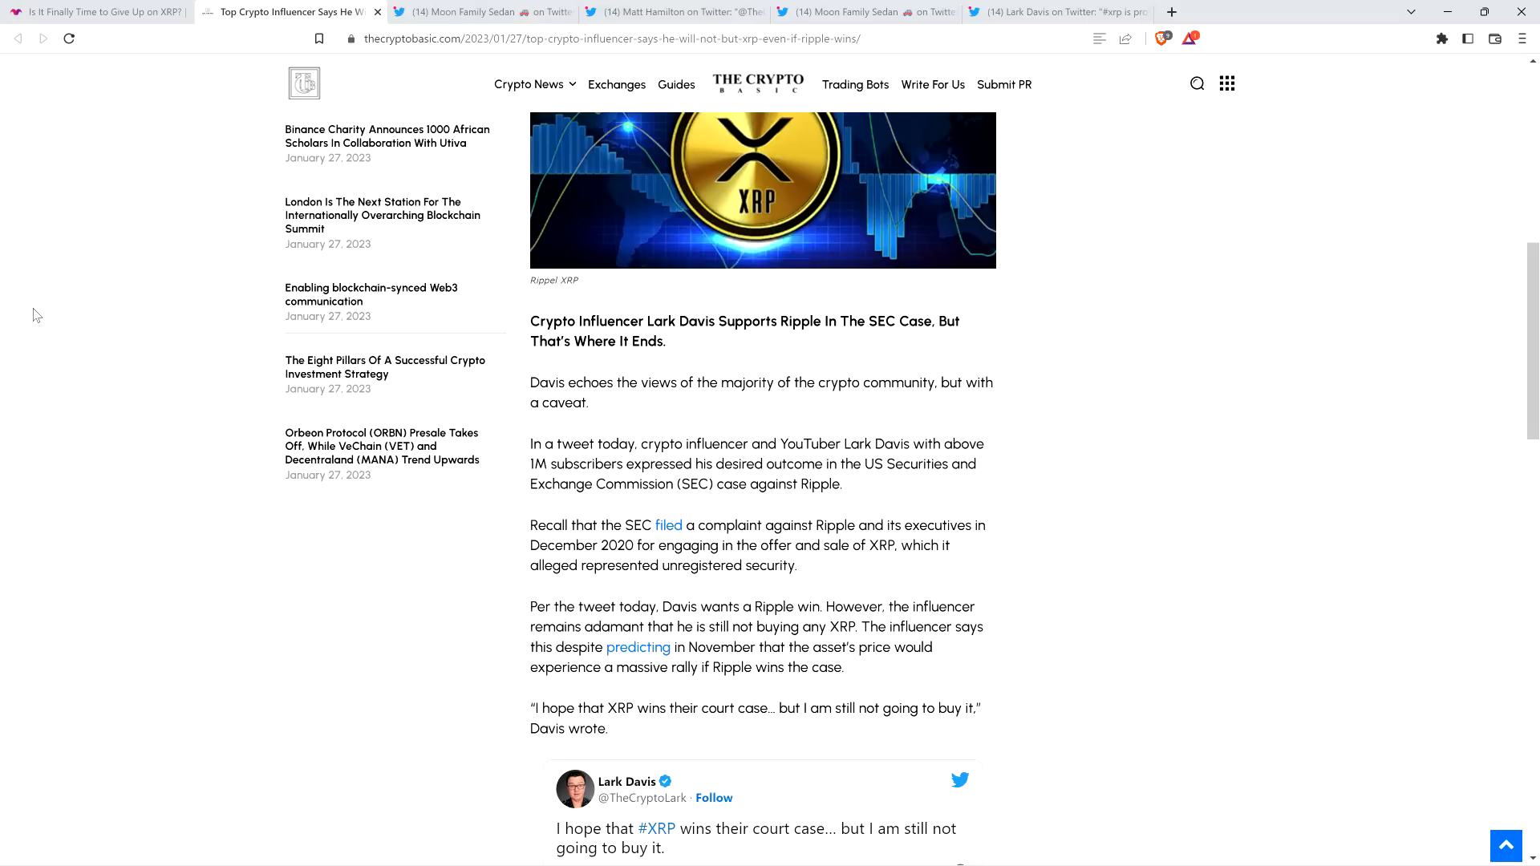
pyautogui.moveTo(54, 327)
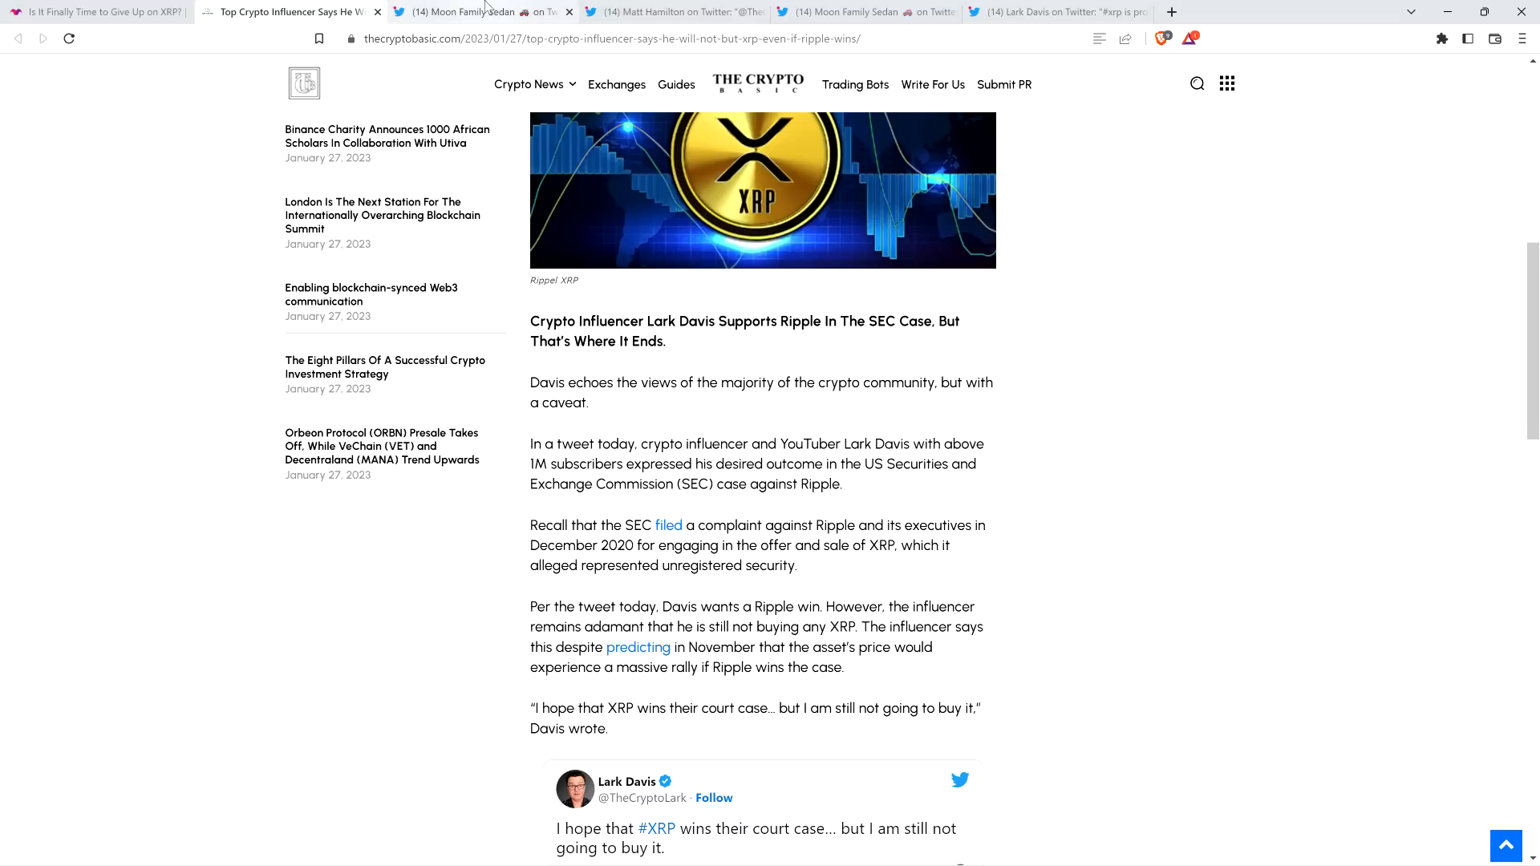
pyautogui.click(477, 12)
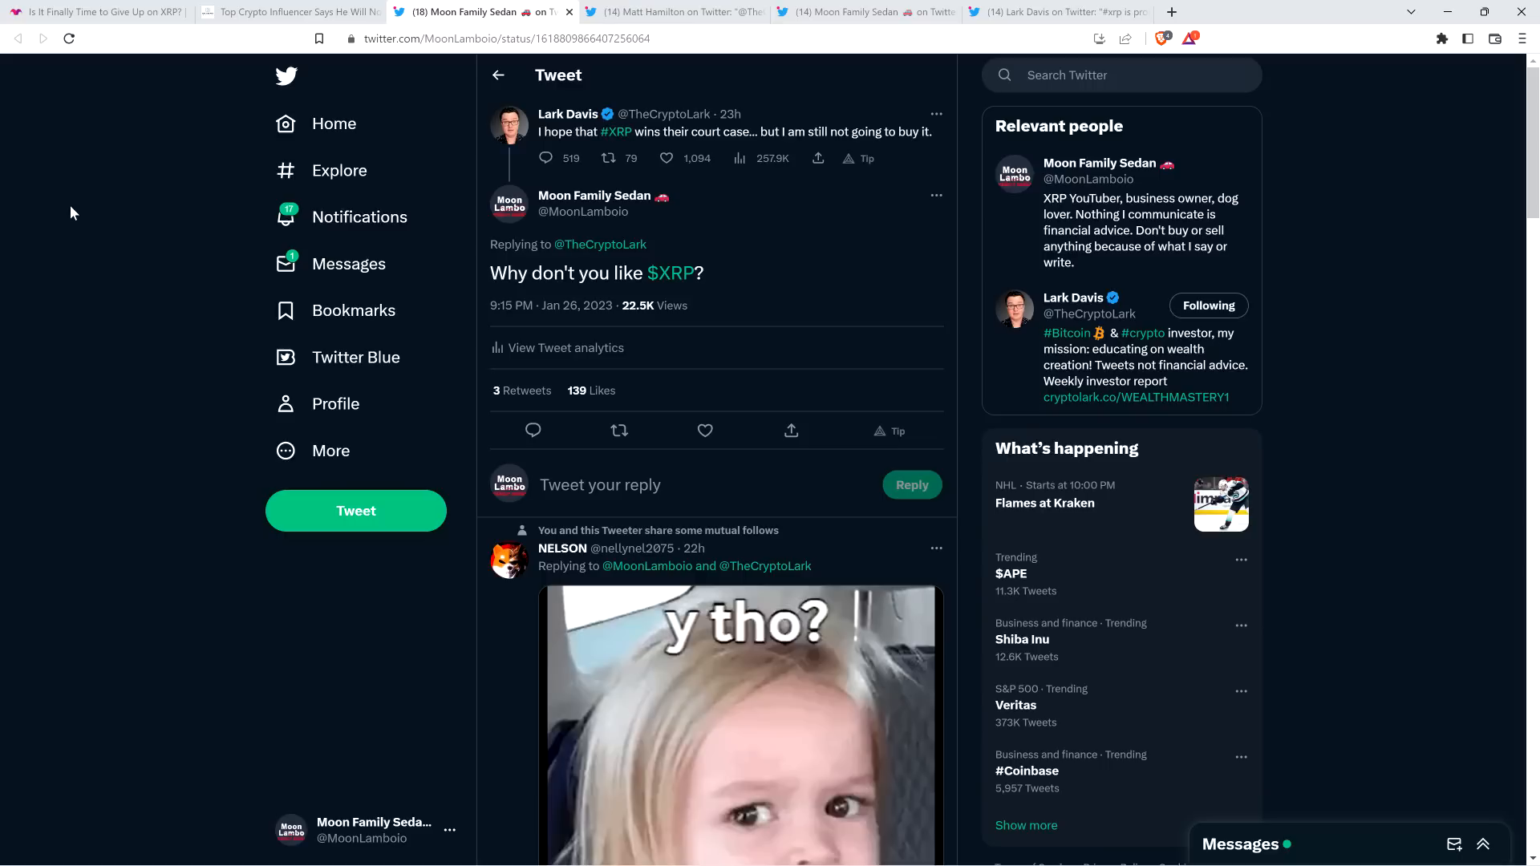
pyautogui.click(704, 430)
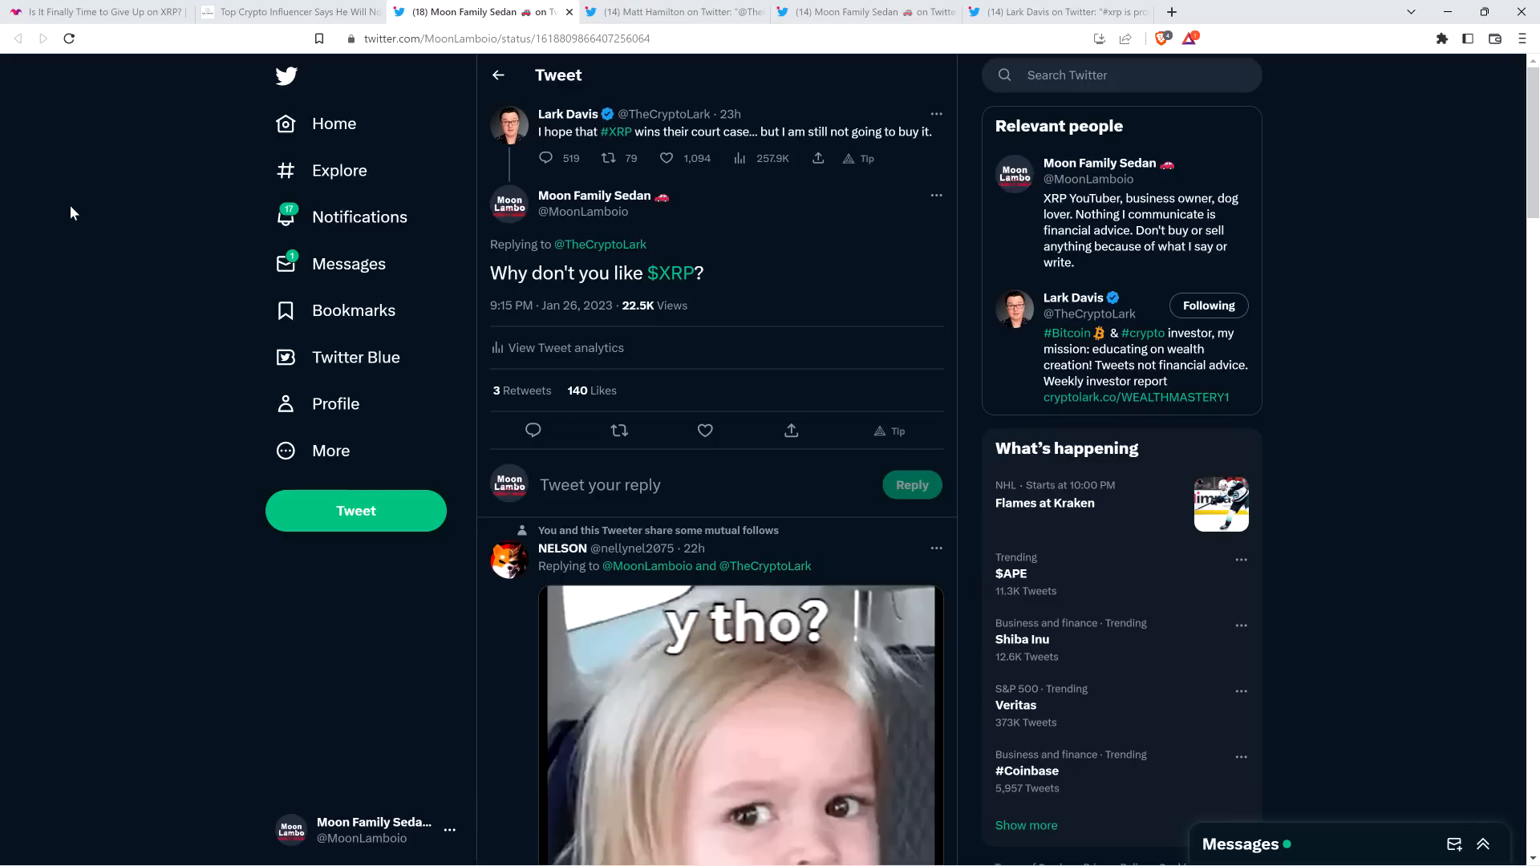
pyautogui.moveTo(69, 206)
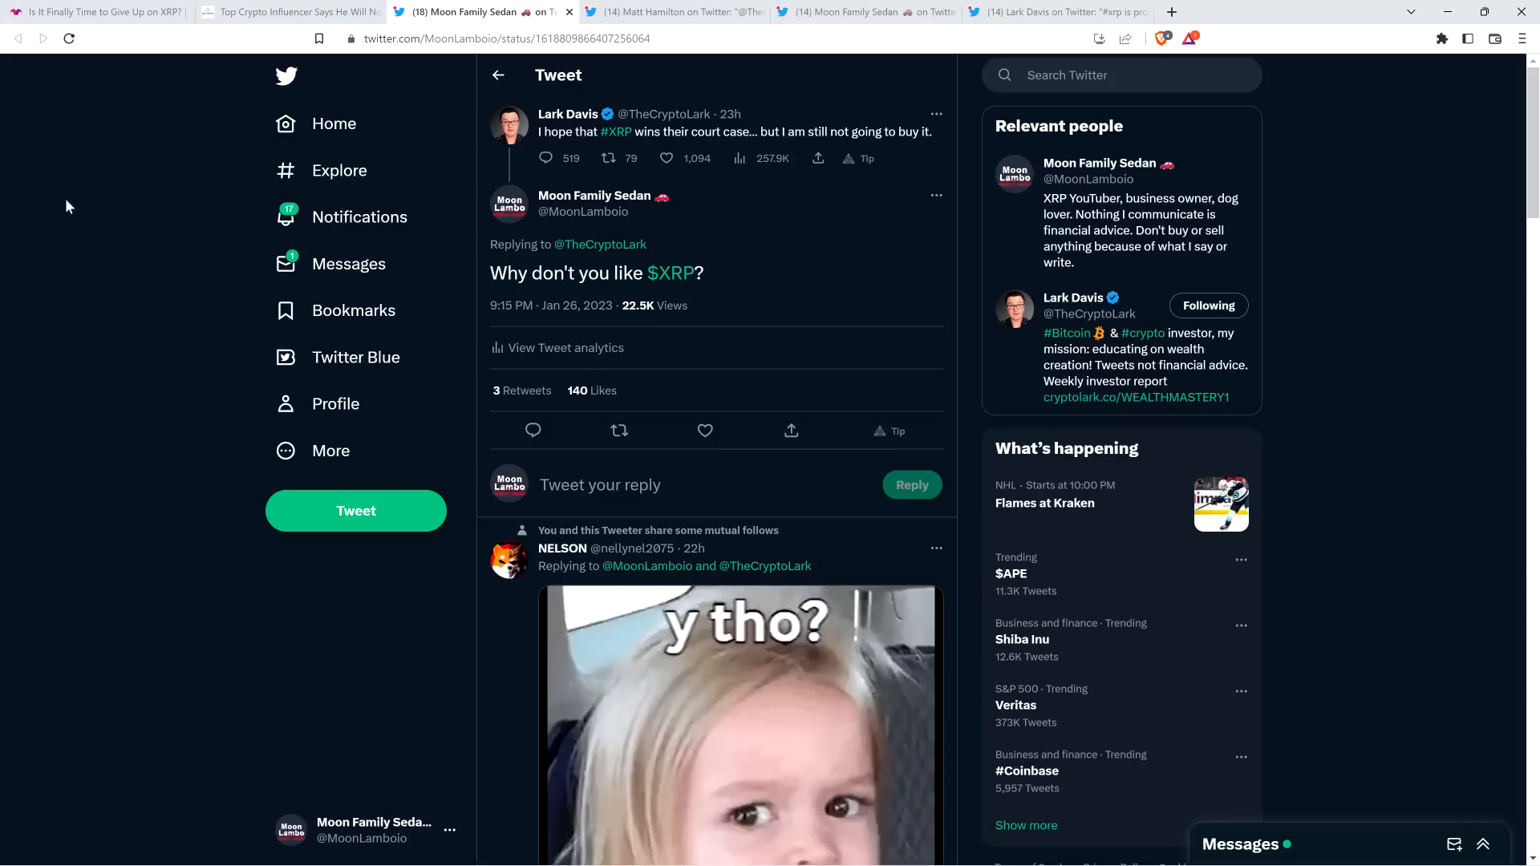
pyautogui.moveTo(84, 218)
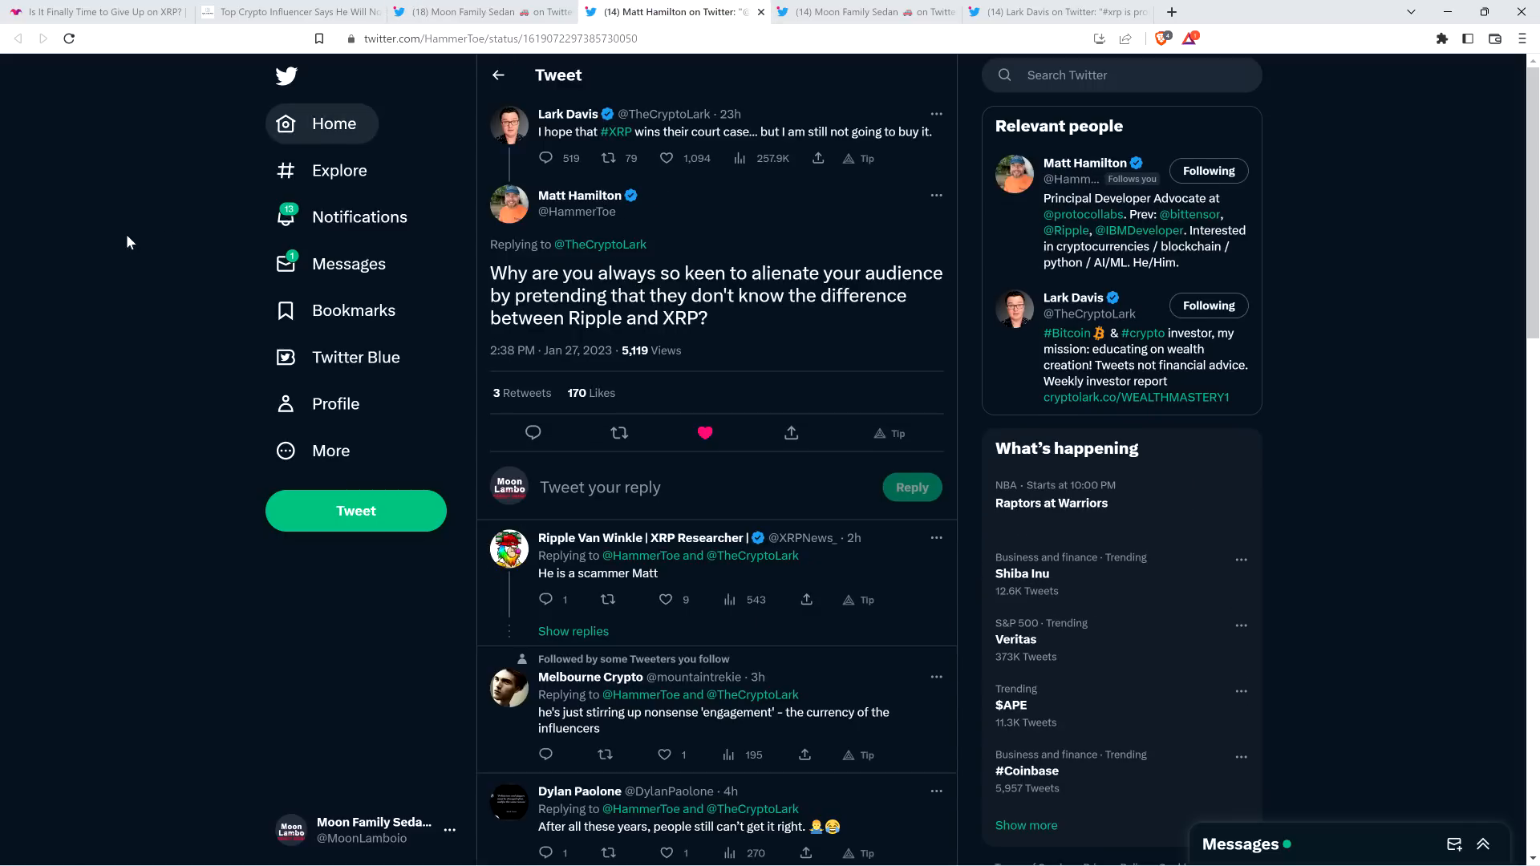
pyautogui.moveTo(103, 249)
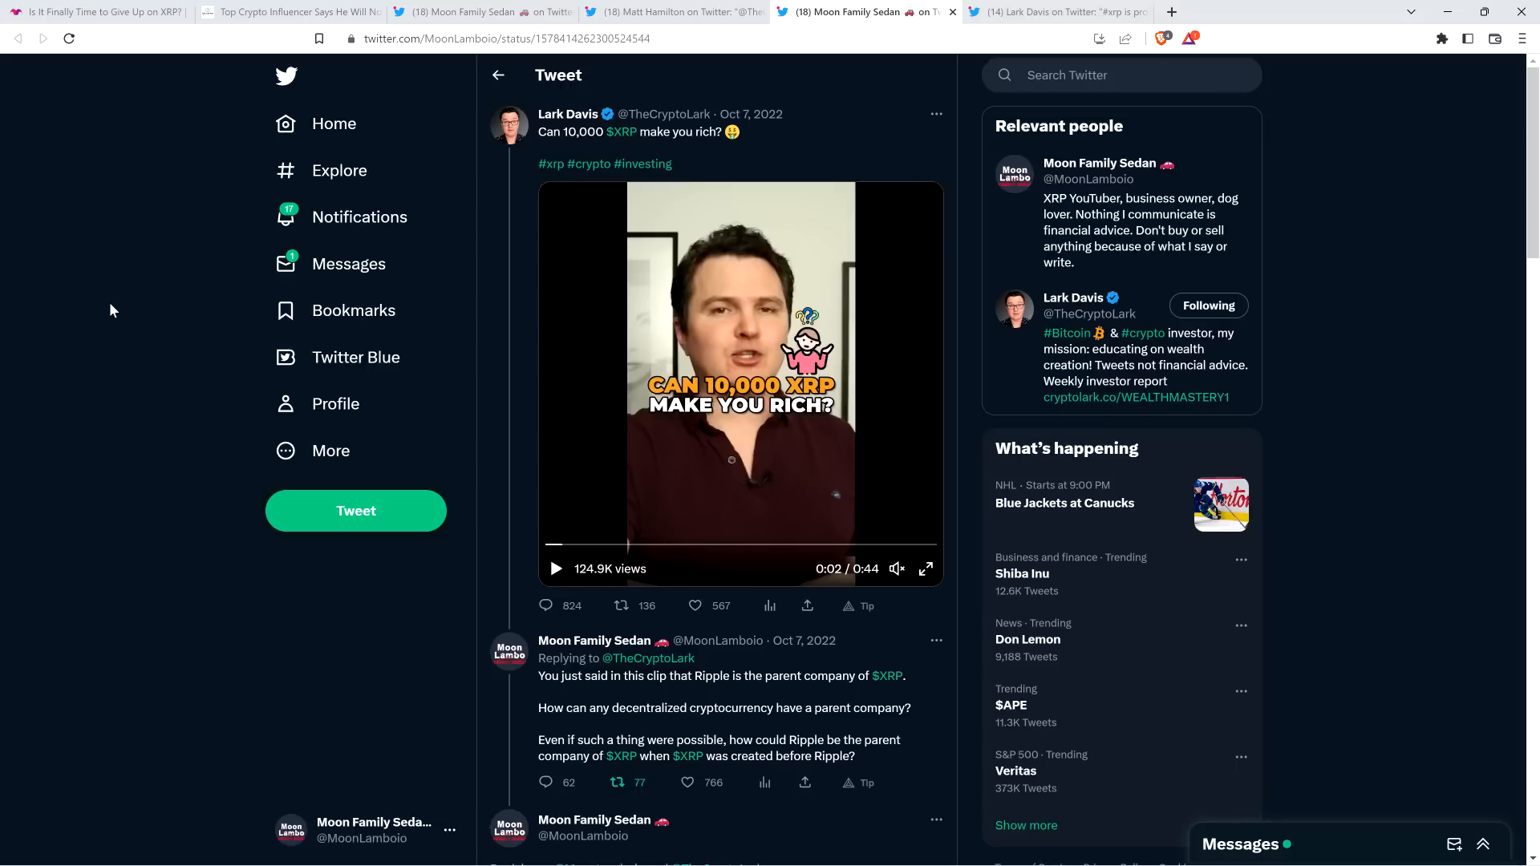
# Scroll through Moon Family Sedan's parent-company rebuttals under Lark's 'Can 10,000 $XRP make you rich?' video
pyautogui.scroll(-3)
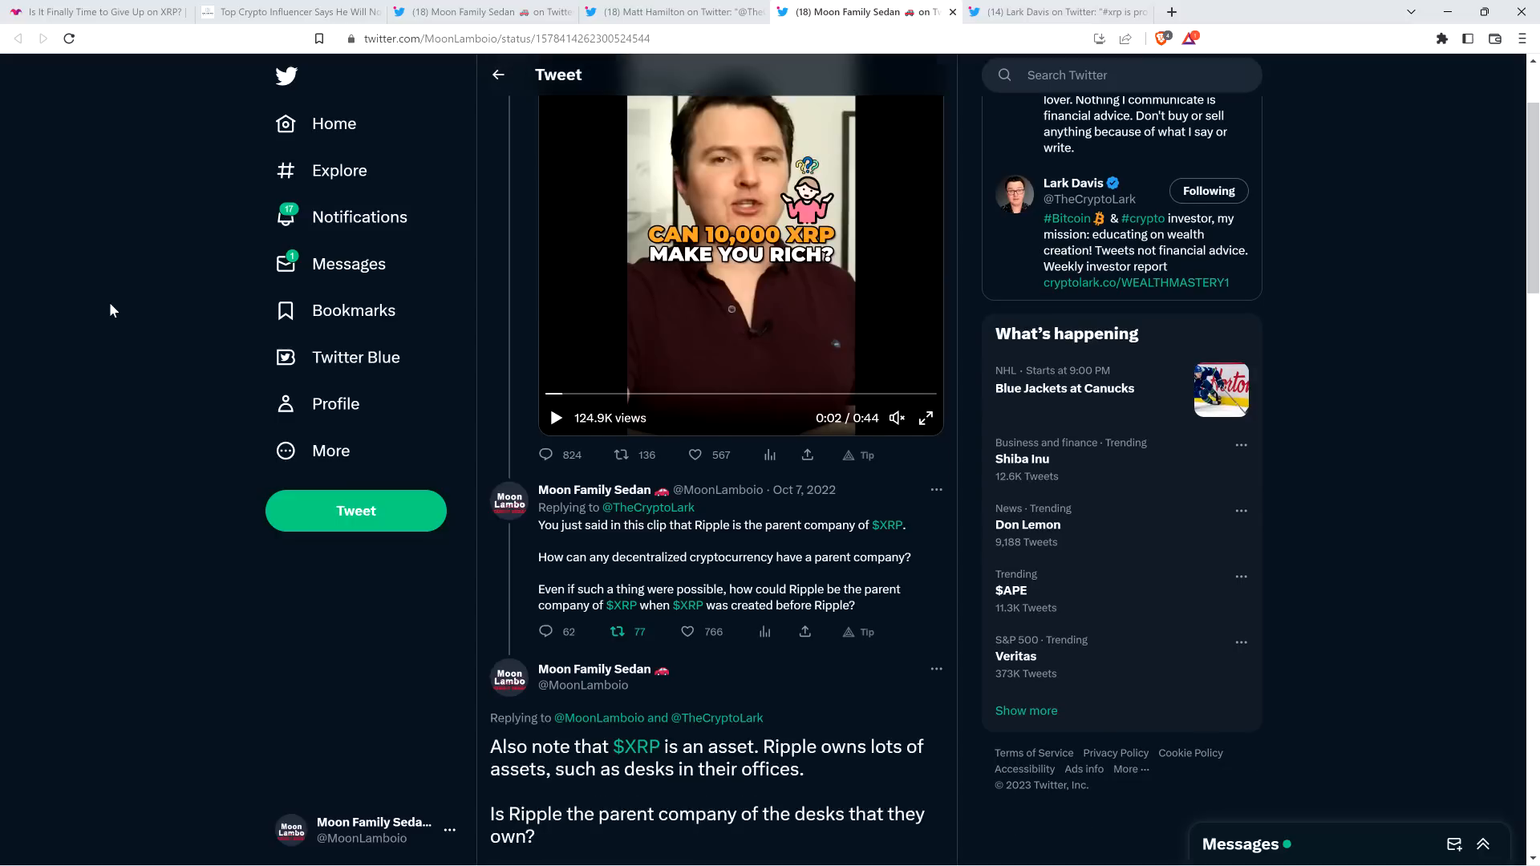
pyautogui.scroll(-3)
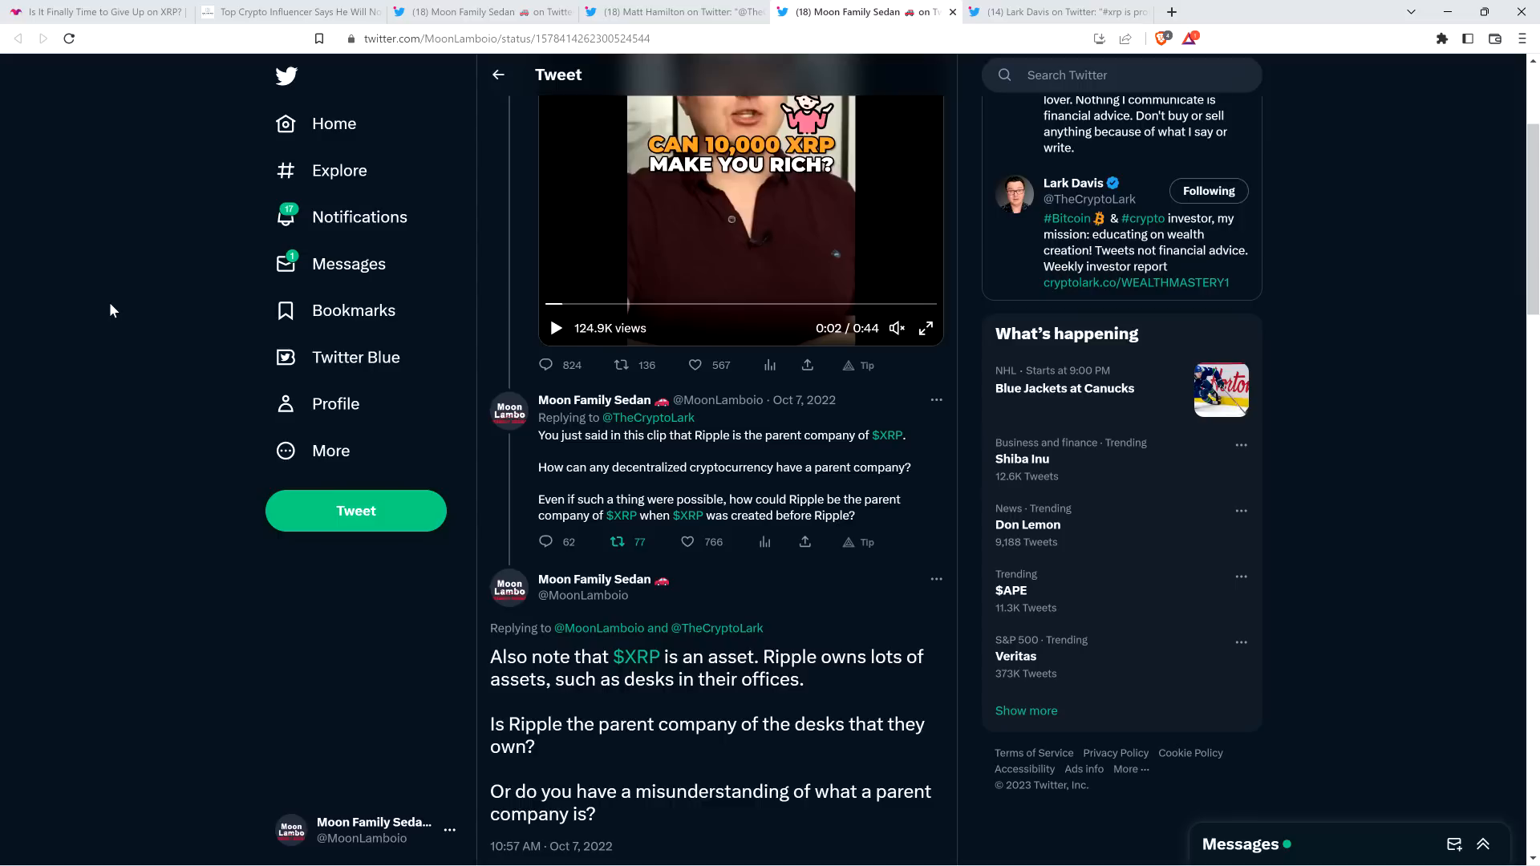
pyautogui.scroll(-3)
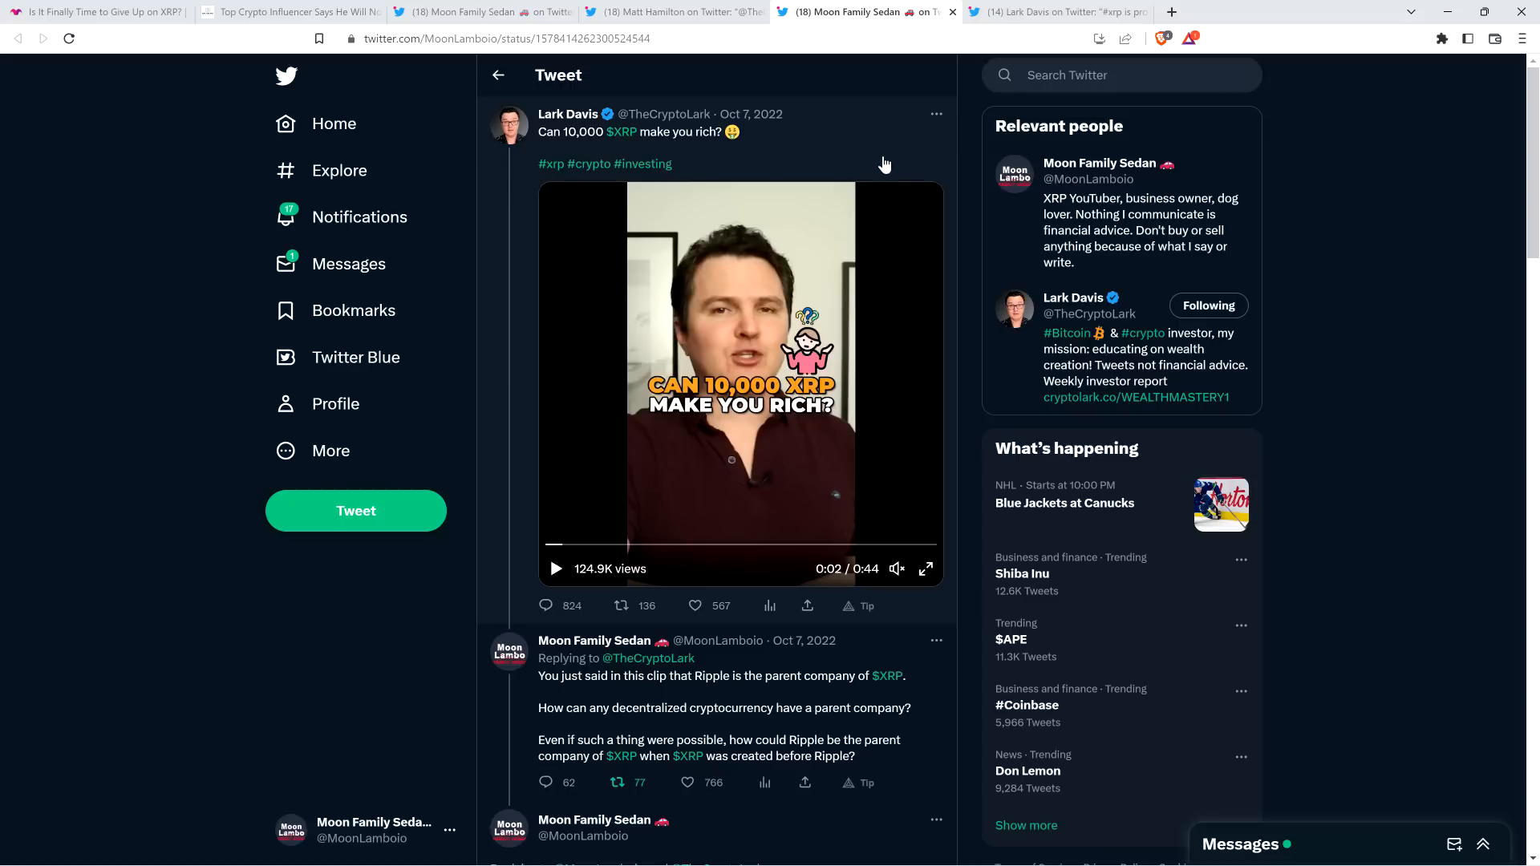
pyautogui.moveTo(828, 87)
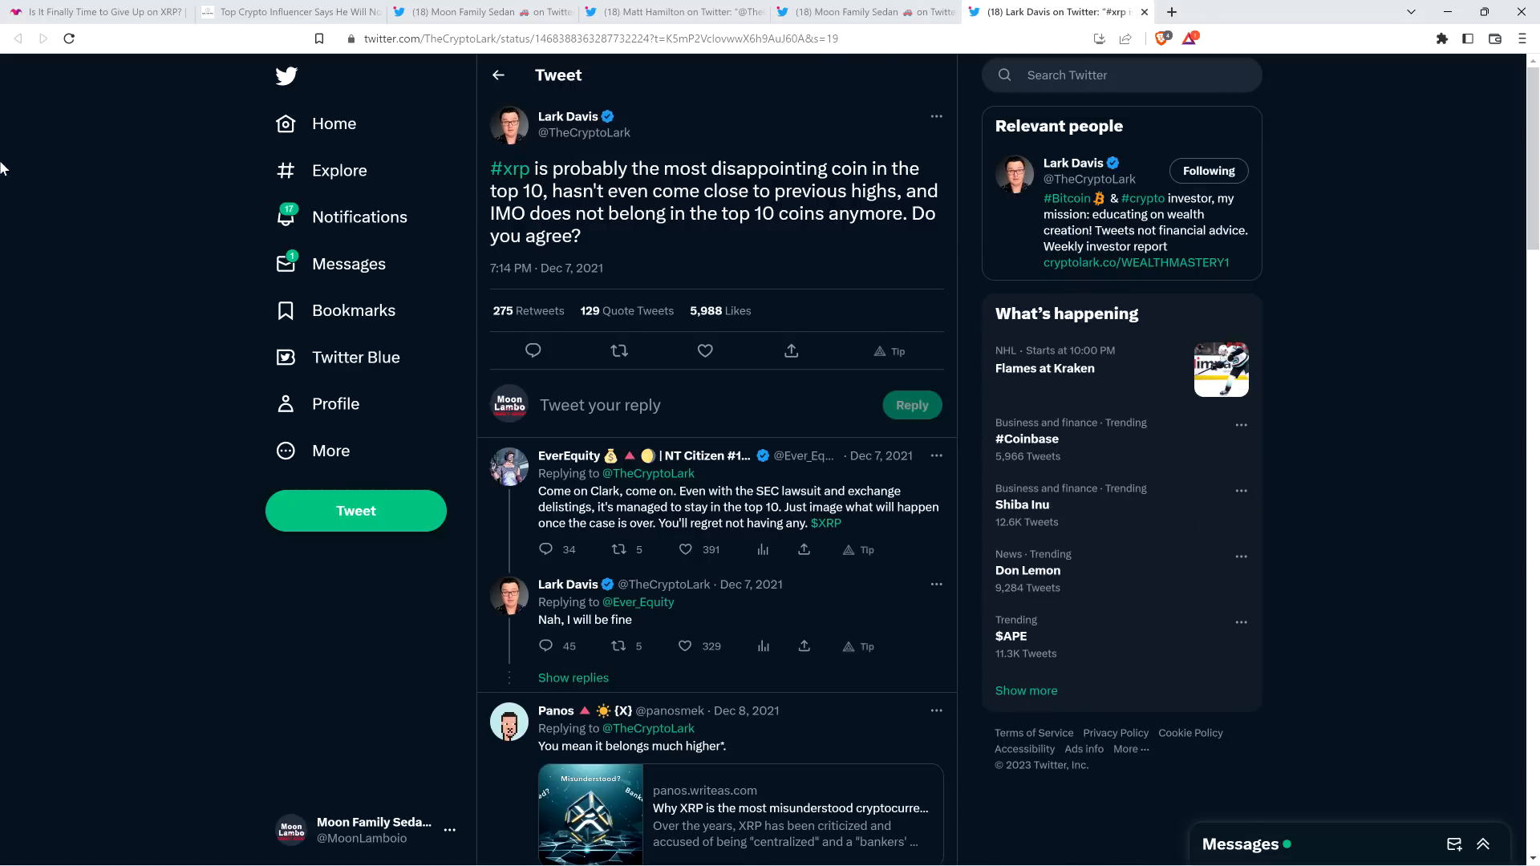
pyautogui.moveTo(91, 236)
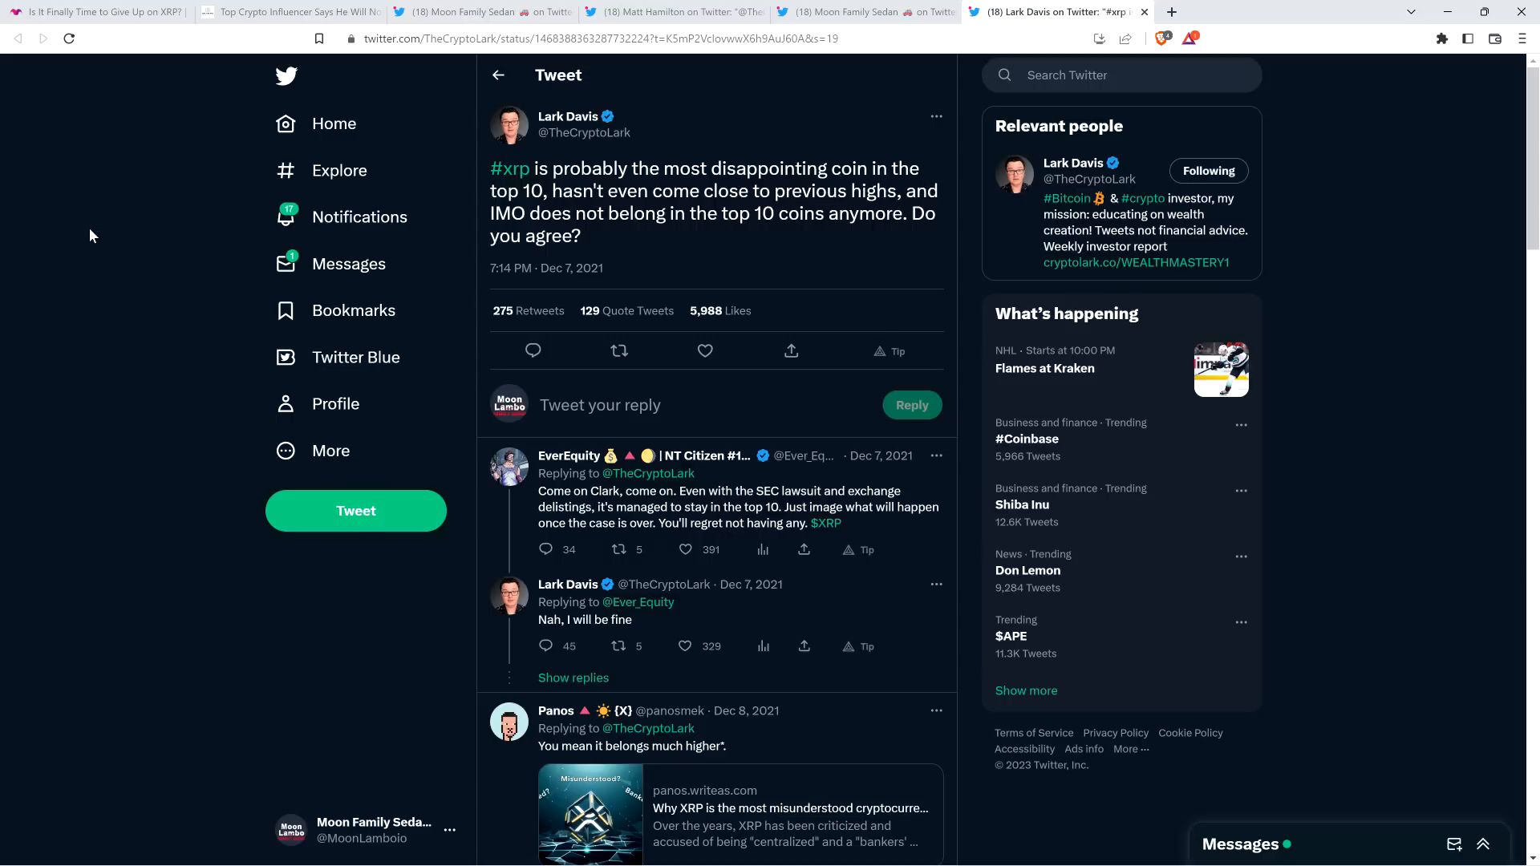
pyautogui.moveTo(133, 235)
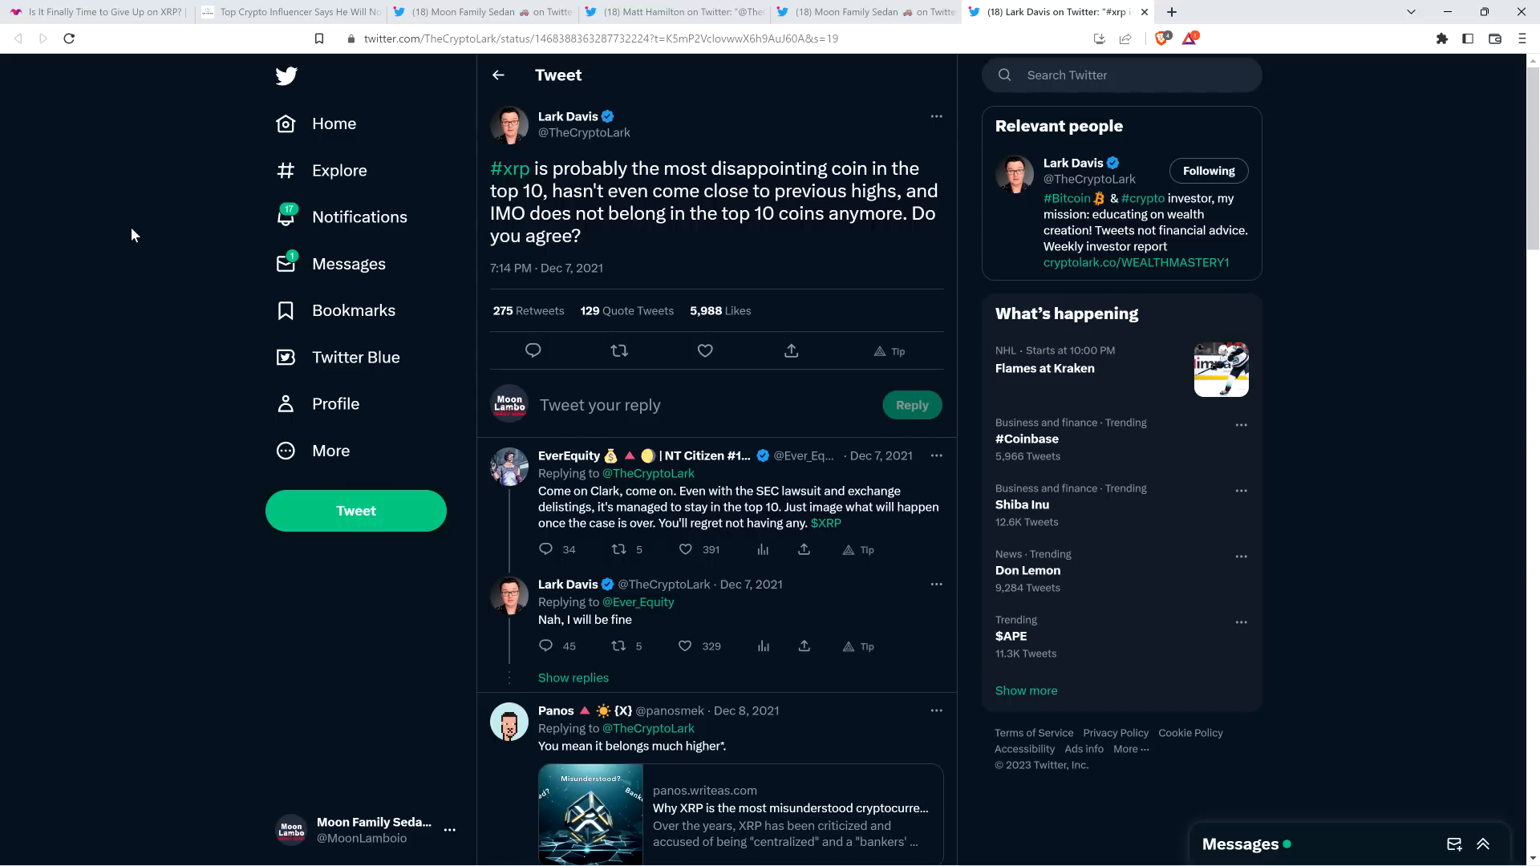
pyautogui.moveTo(118, 218)
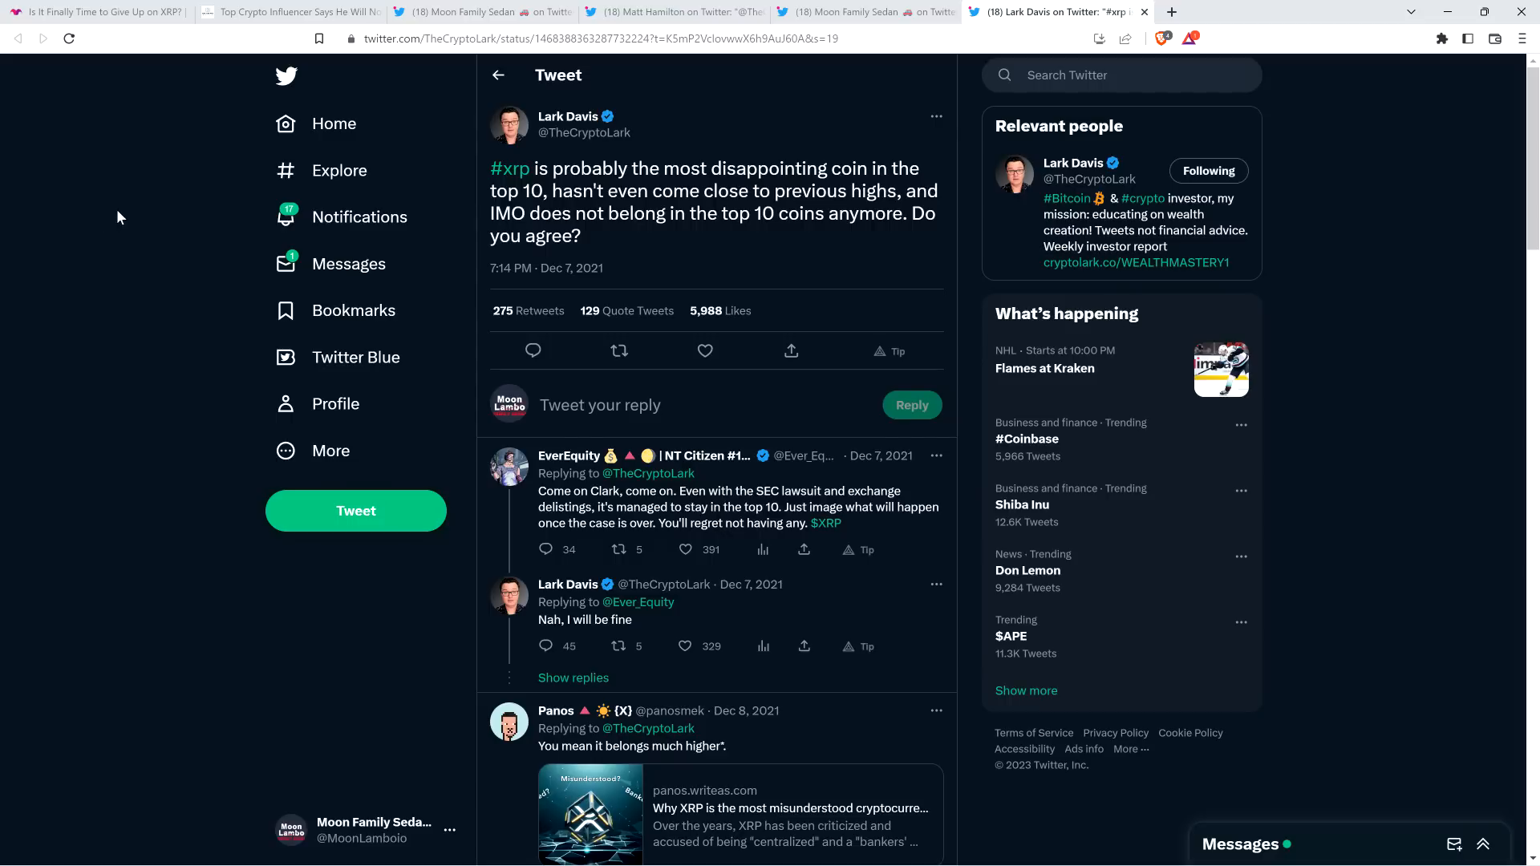